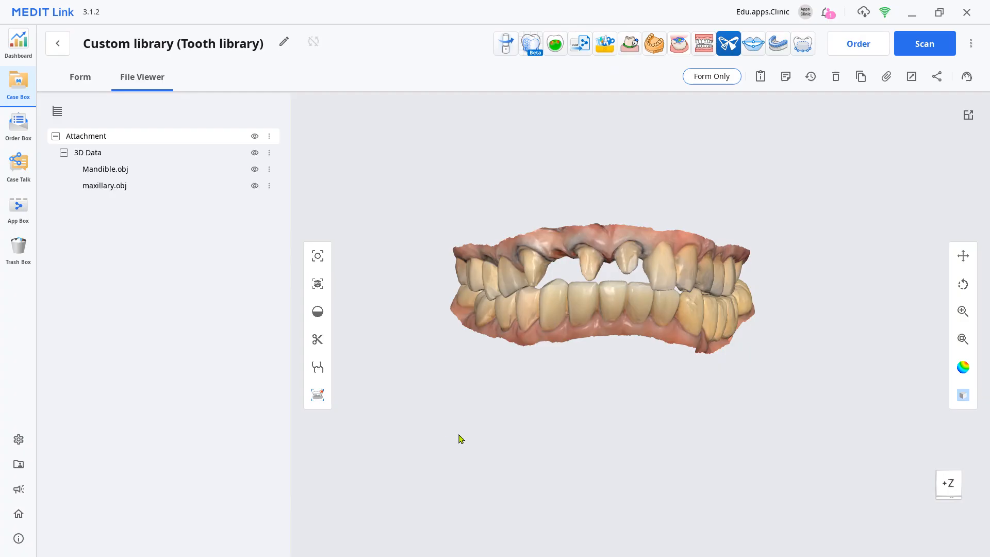
{"action": "mouse_move", "coordinate": [821, 192]}
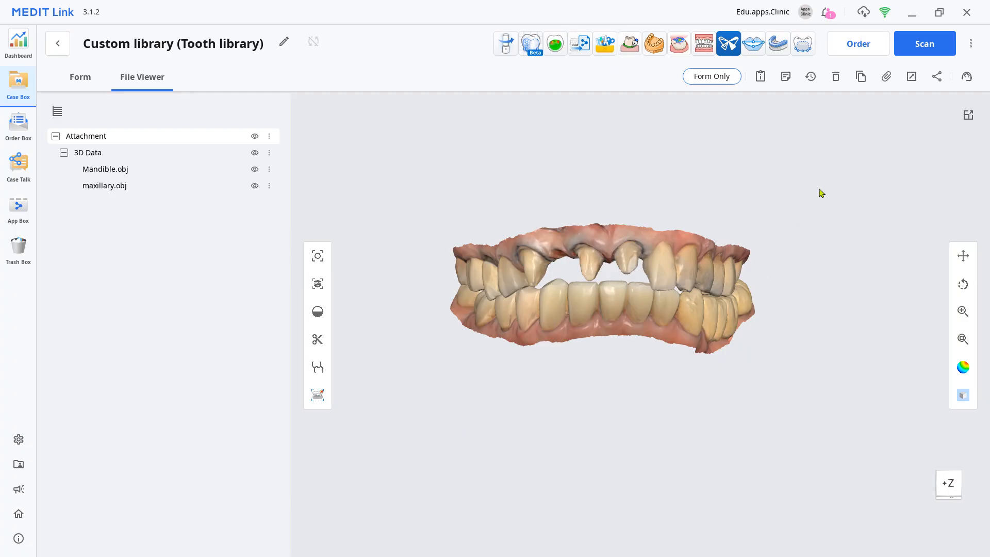
Attach all tooth STL files from the 2023-07-17-teeth_Library folder to the case
{"action": "left_click", "coordinate": [886, 75]}
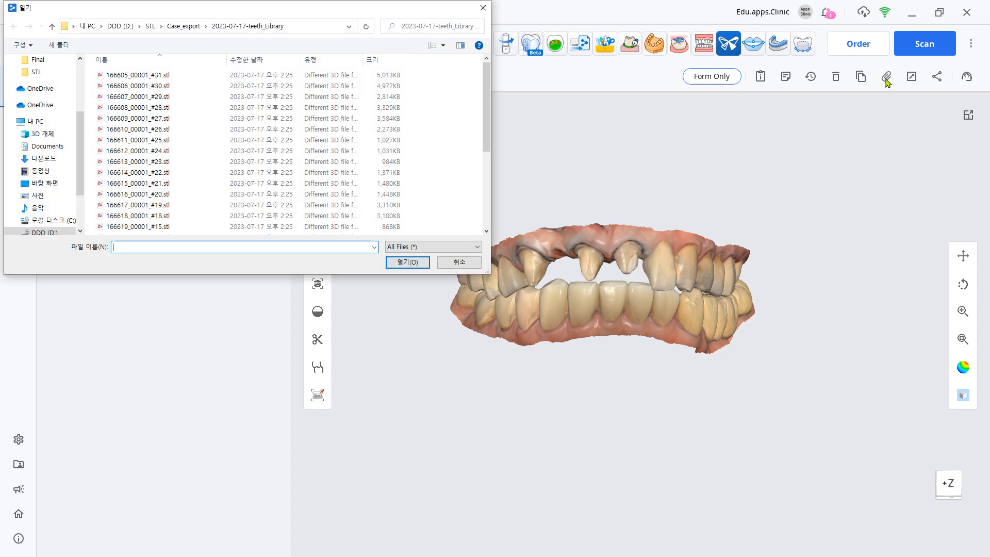
{"action": "left_click", "coordinate": [407, 261]}
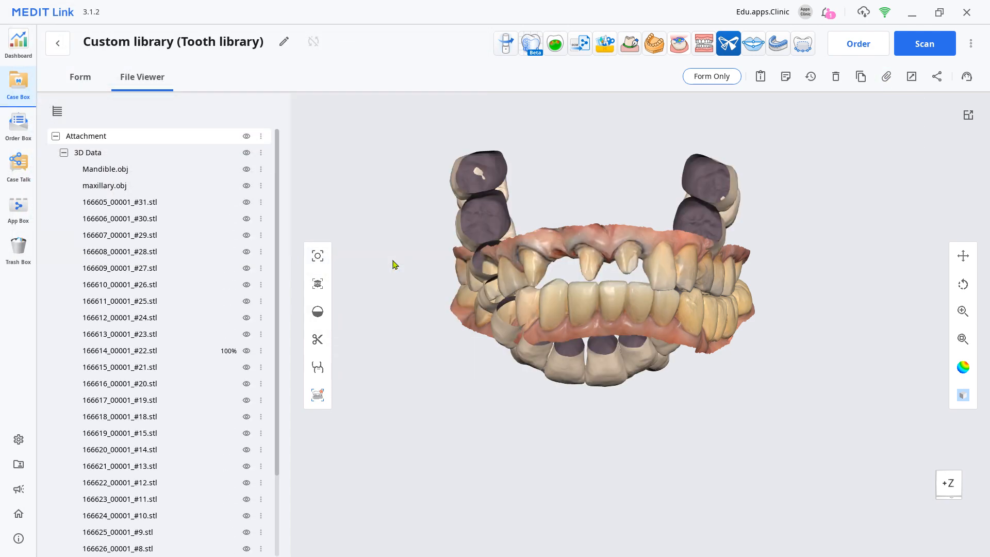
Hide the jaw scans and import teeth #15 through #2 into Medit Design
{"action": "left_click", "coordinate": [246, 168]}
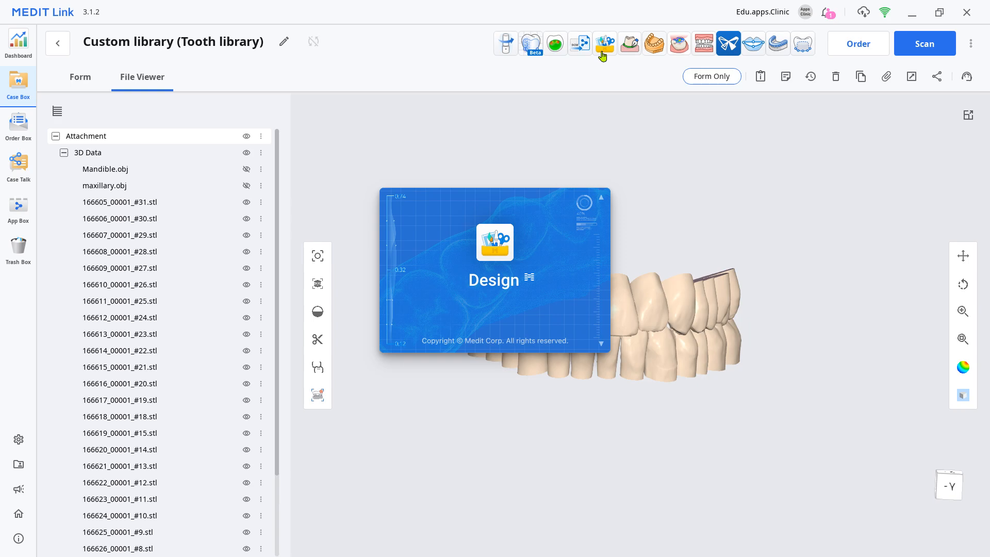
{"action": "left_click", "coordinate": [603, 44]}
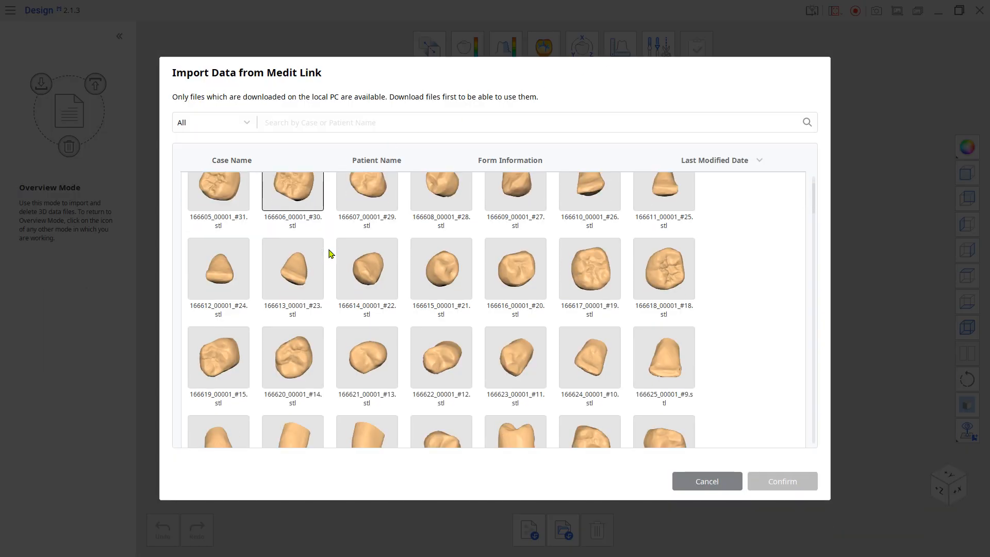
{"action": "scroll", "scroll_direction": "down", "scroll_amount": 3}
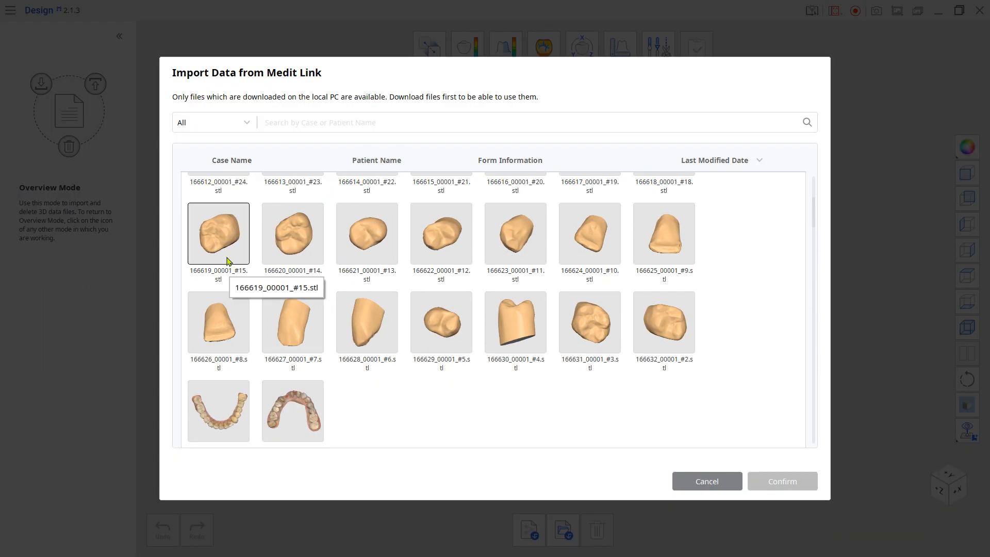
{"action": "left_click", "coordinate": [663, 321]}
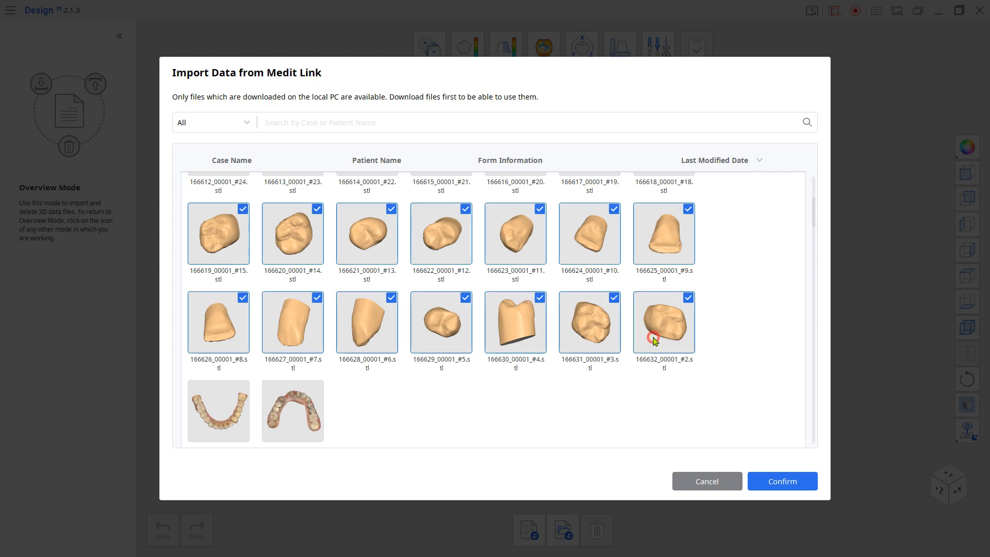
{"action": "left_click", "coordinate": [781, 480]}
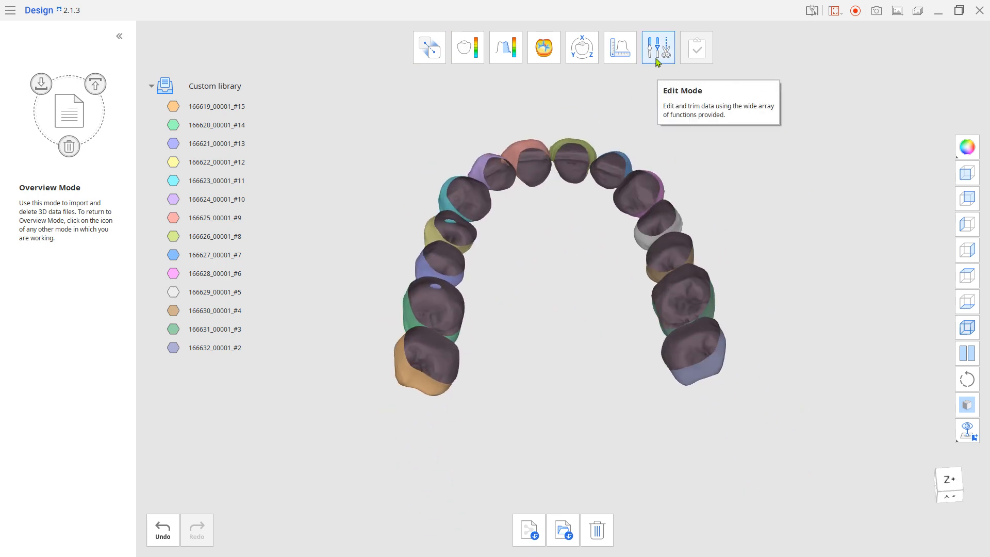
Fill the upper tooth mesh holes, bridging large openings before a second hole fill
{"action": "left_click", "coordinate": [658, 47]}
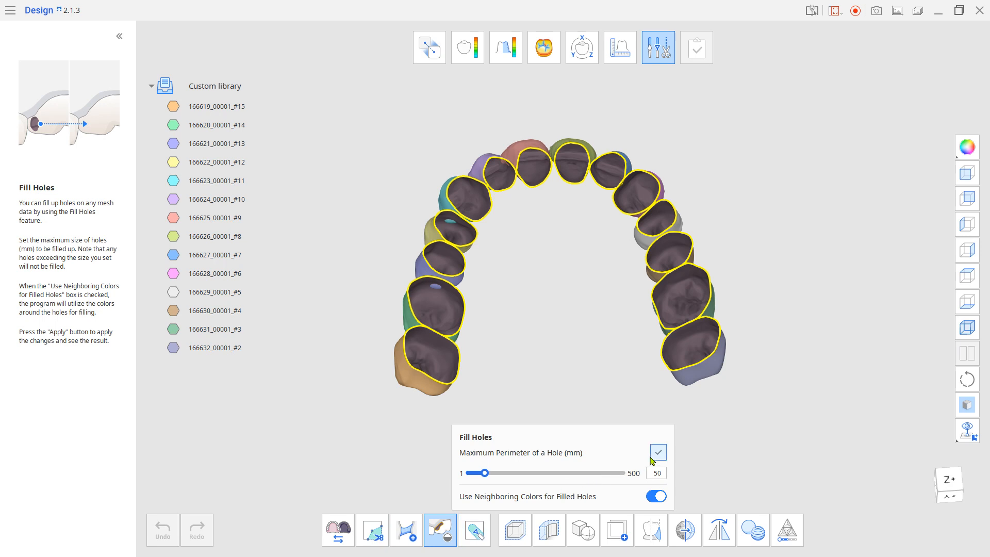
{"action": "left_click", "coordinate": [657, 452]}
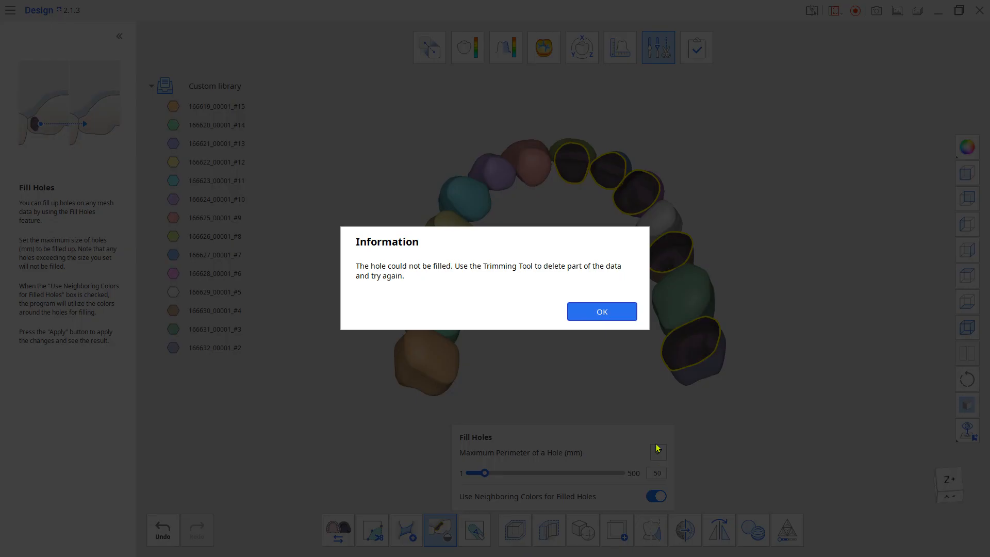
{"action": "left_click", "coordinate": [600, 311]}
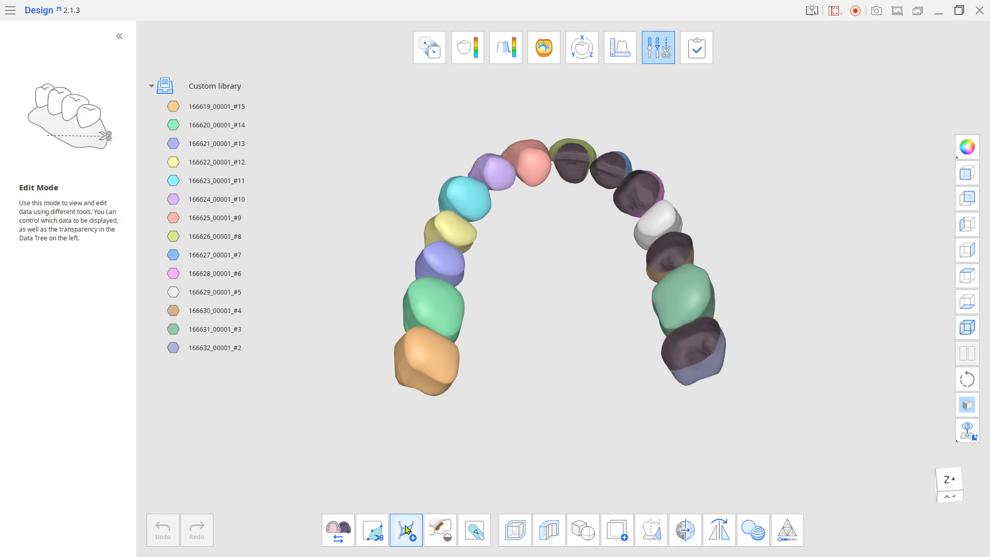
{"action": "left_click", "coordinate": [406, 529]}
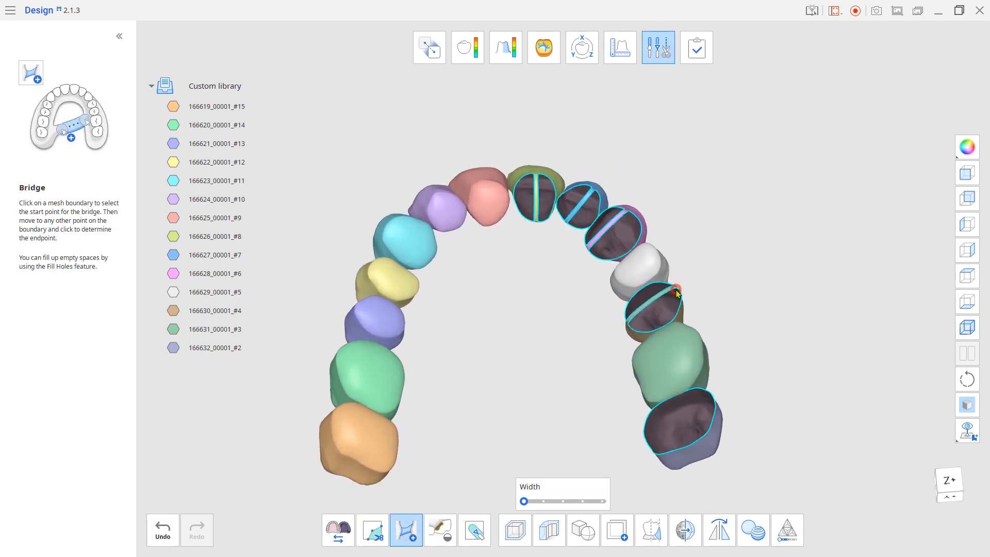
{"action": "left_click", "coordinate": [439, 528]}
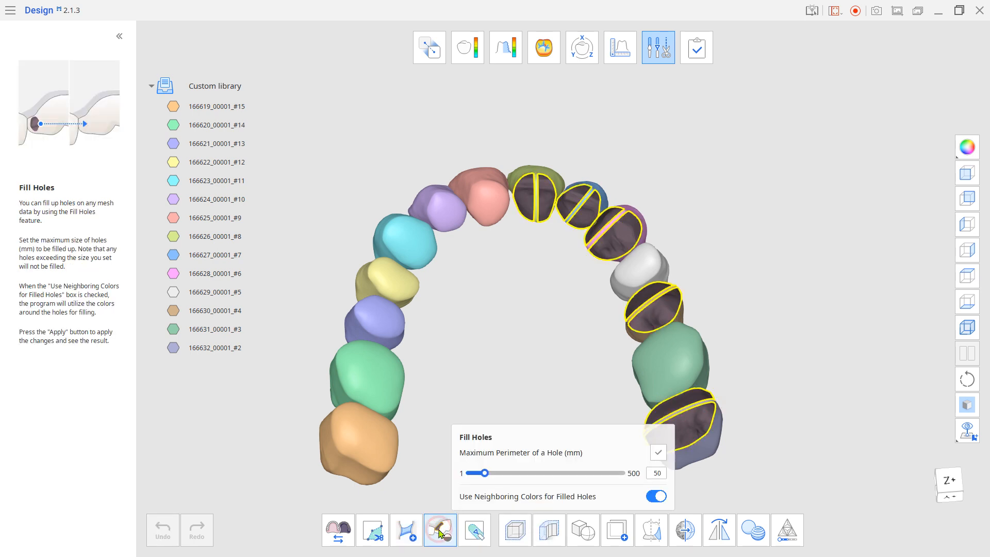
{"action": "left_click", "coordinate": [658, 452]}
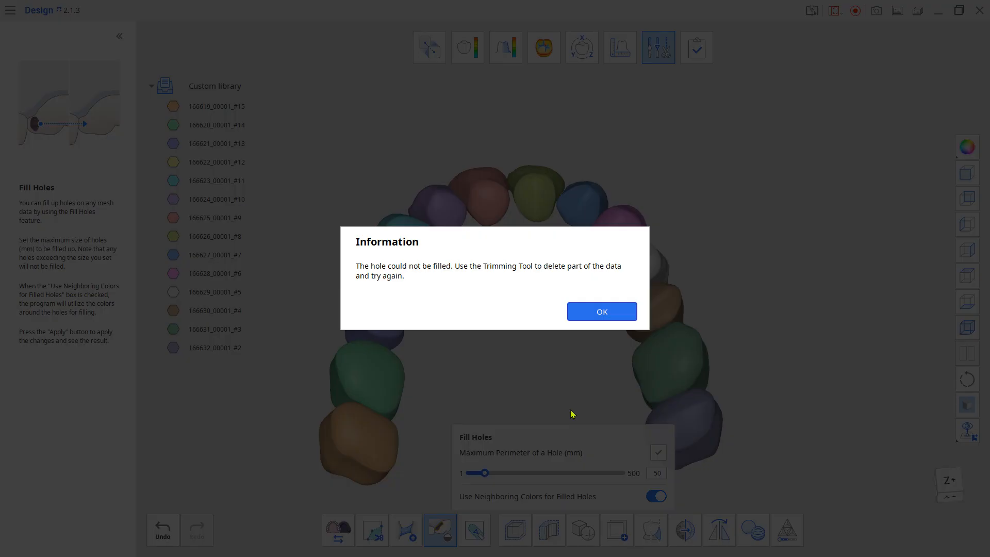
{"action": "left_click", "coordinate": [600, 311]}
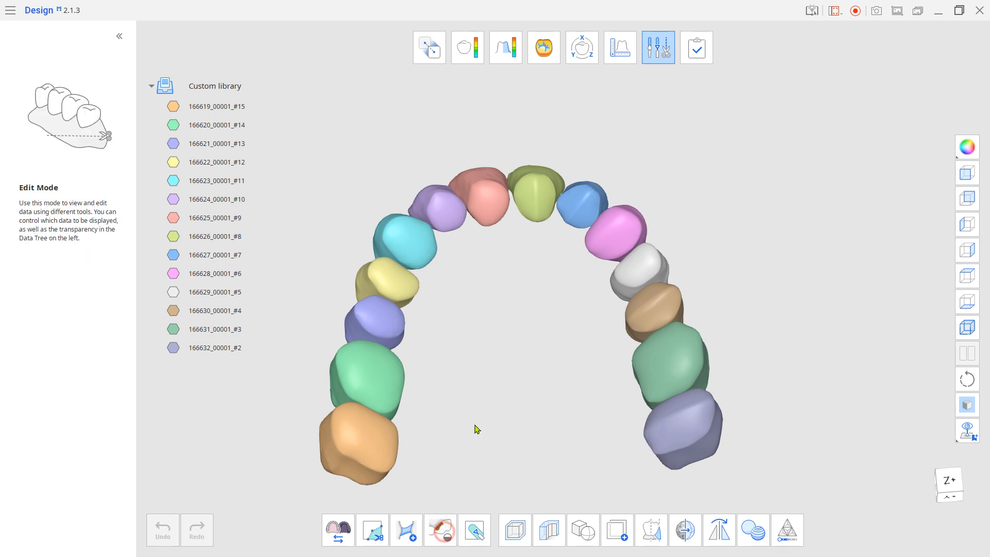
Union all fourteen upper teeth and rename the resulting mesh United Maxilla
{"action": "left_click_drag", "start_coordinate": [476, 430], "coordinate": [568, 320]}
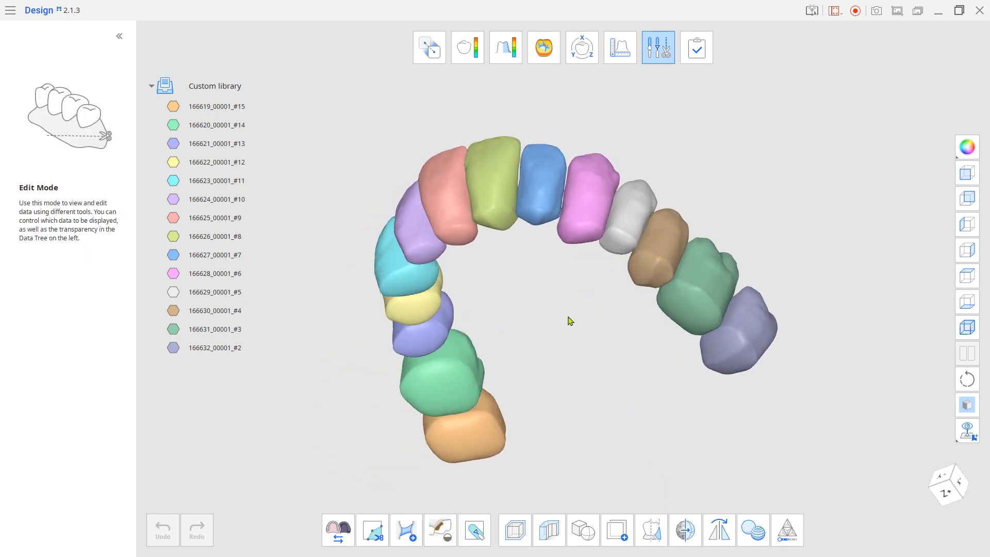
{"action": "left_click_drag", "start_coordinate": [568, 320], "coordinate": [480, 333]}
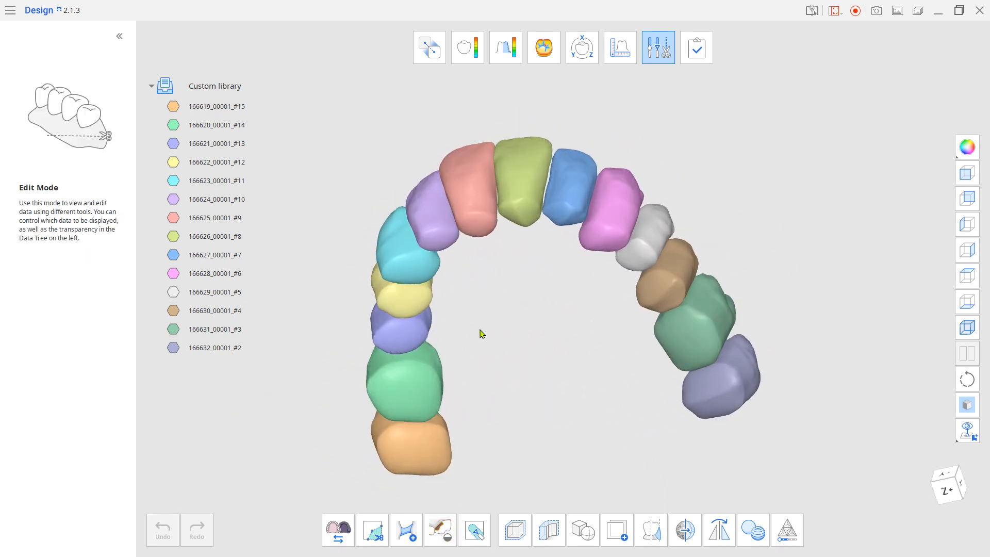
{"action": "mouse_move", "coordinate": [582, 529]}
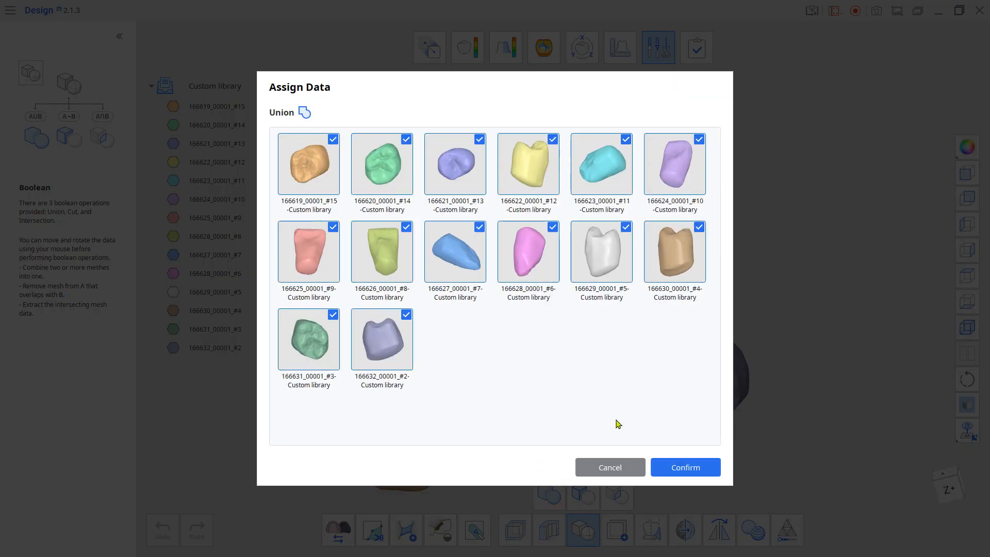
{"action": "left_click", "coordinate": [684, 467]}
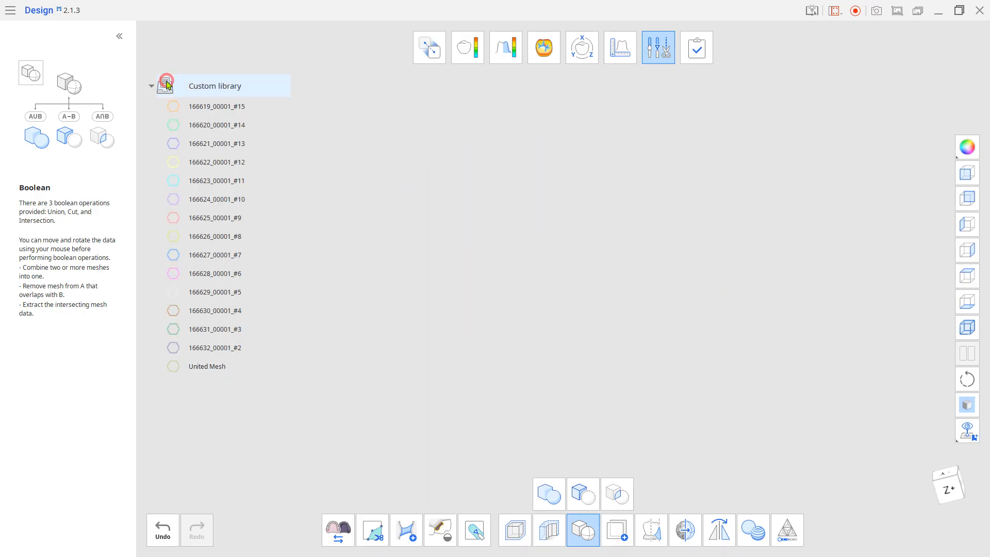
{"action": "right_click", "coordinate": [206, 366]}
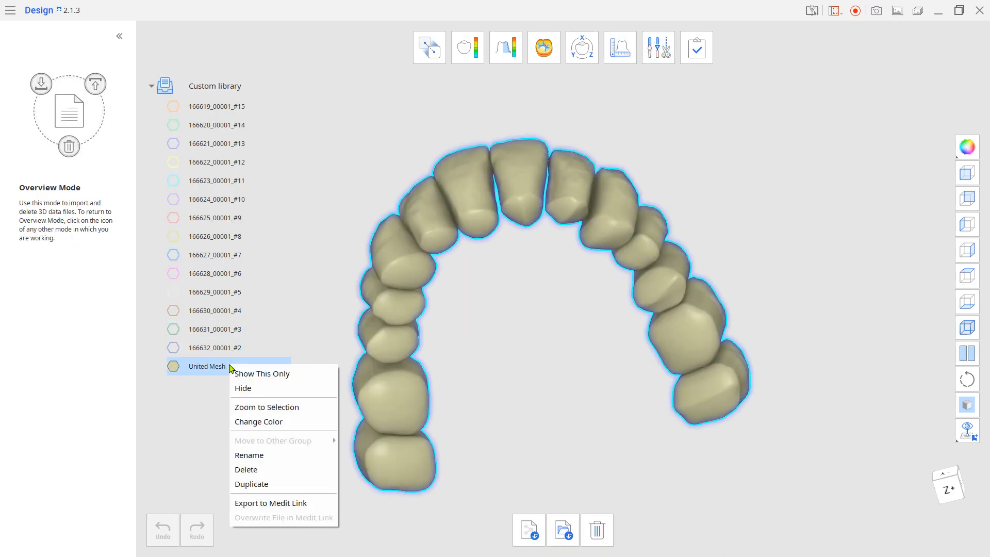
{"action": "left_click", "coordinate": [250, 454]}
{"action": "type", "text": "axilla"}
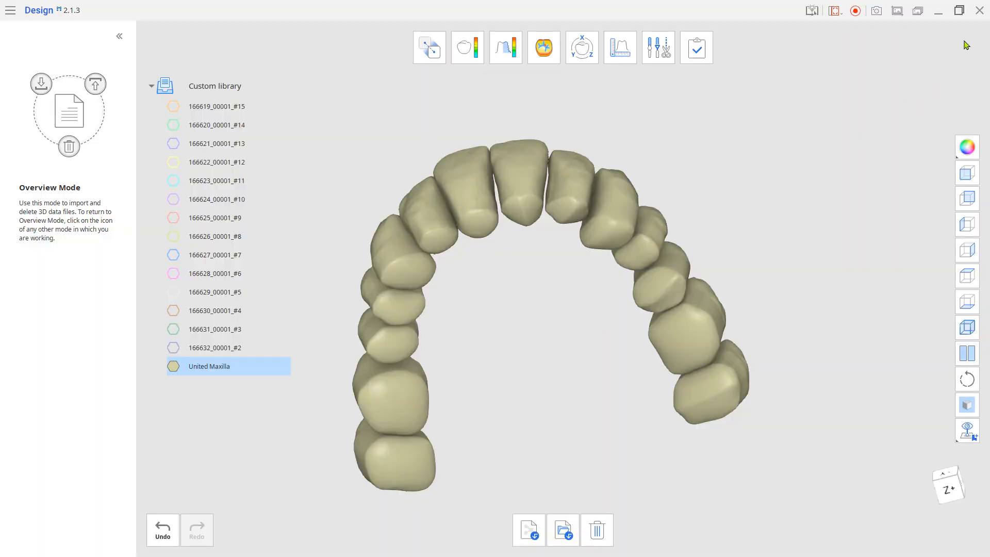
{"action": "left_click", "coordinate": [979, 10]}
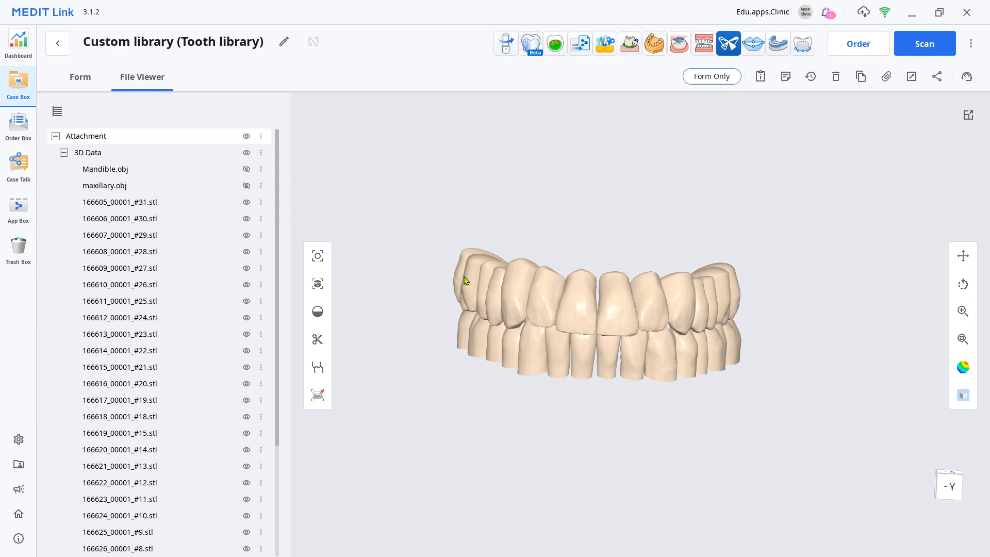
{"action": "mouse_move", "coordinate": [603, 43]}
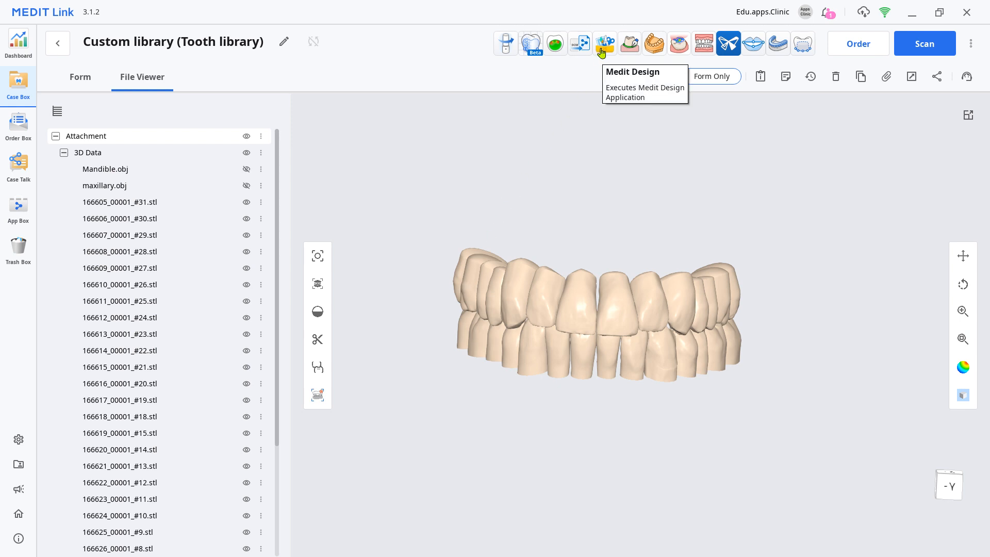
Relaunch Medit Design and import lower teeth #31 through #18
{"action": "left_click", "coordinate": [604, 43]}
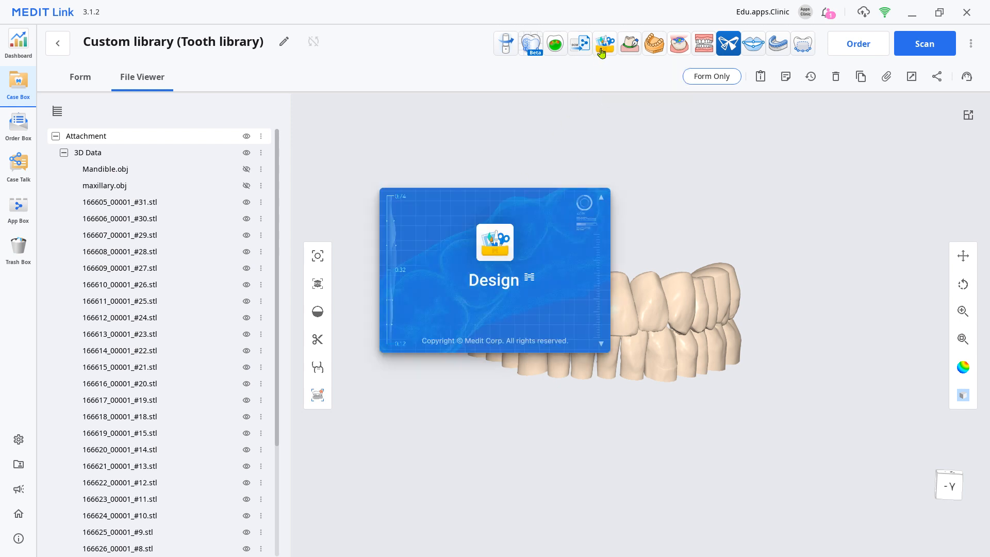
{"action": "left_click", "coordinate": [604, 44]}
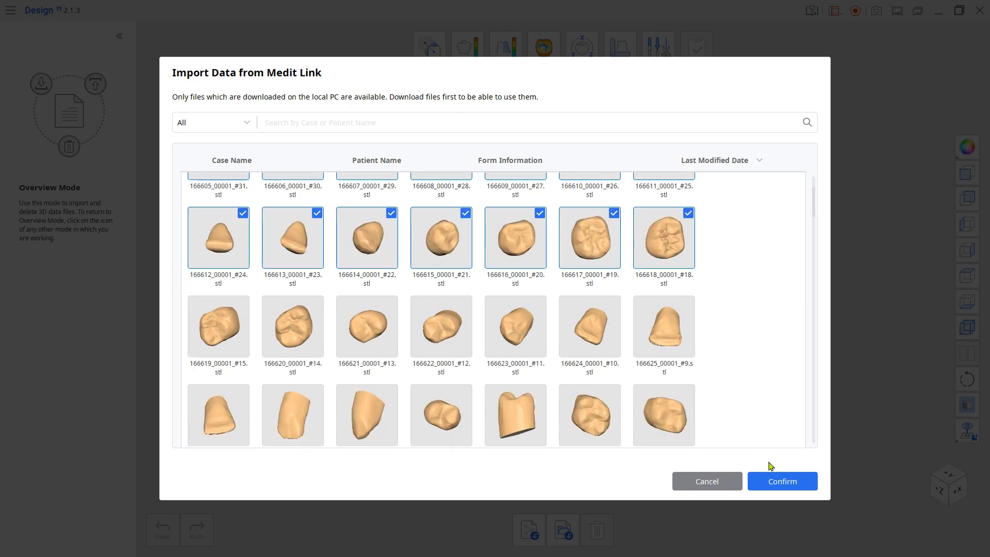
{"action": "left_click", "coordinate": [781, 480]}
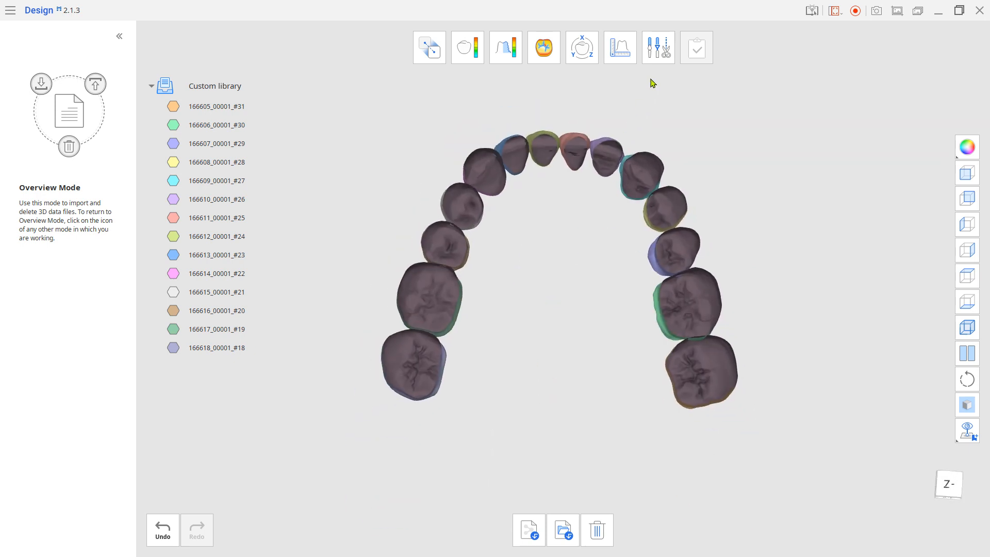
Fill the lower tooth mesh holes, bridging unfilled openings before a second hole fill
{"action": "left_click", "coordinate": [657, 47]}
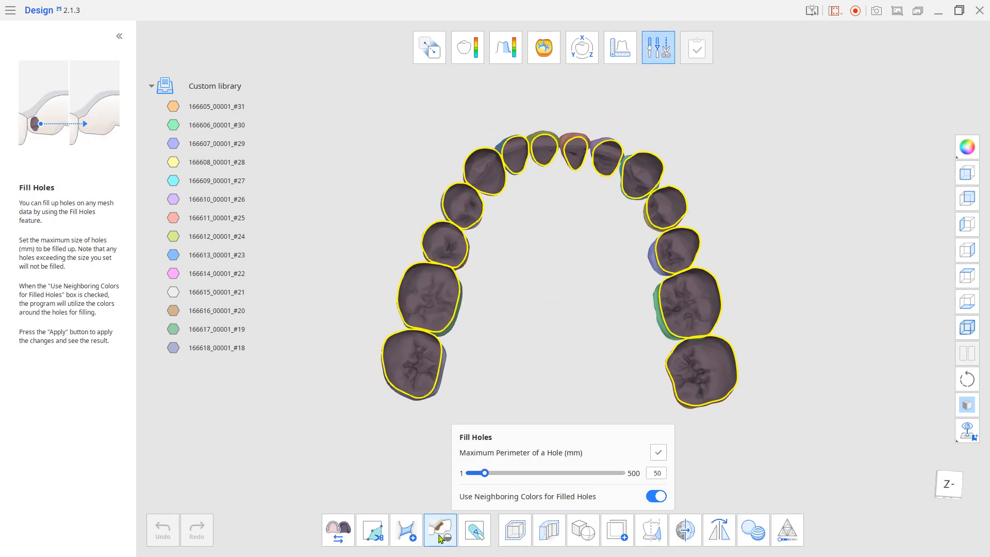
{"action": "left_click", "coordinate": [658, 452]}
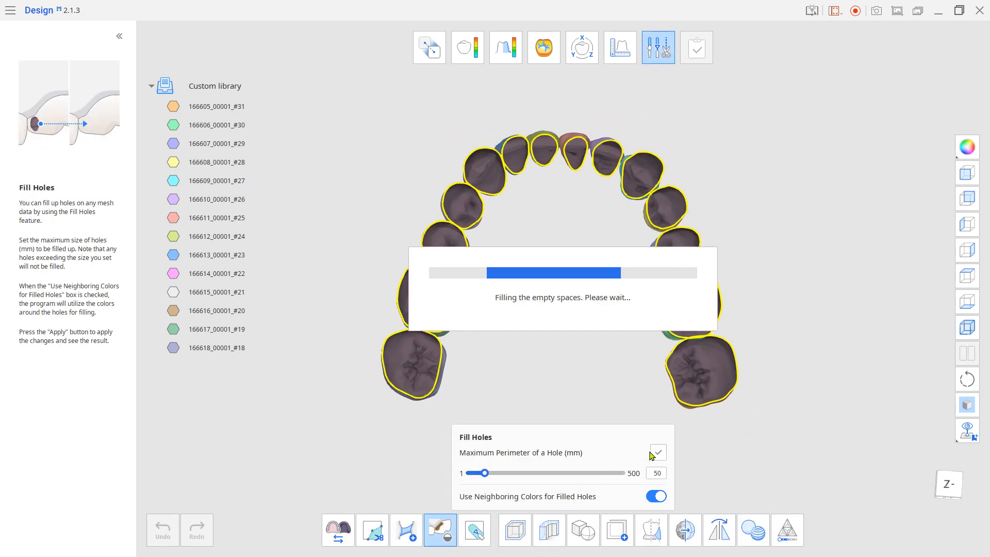
{"action": "left_click", "coordinate": [657, 452]}
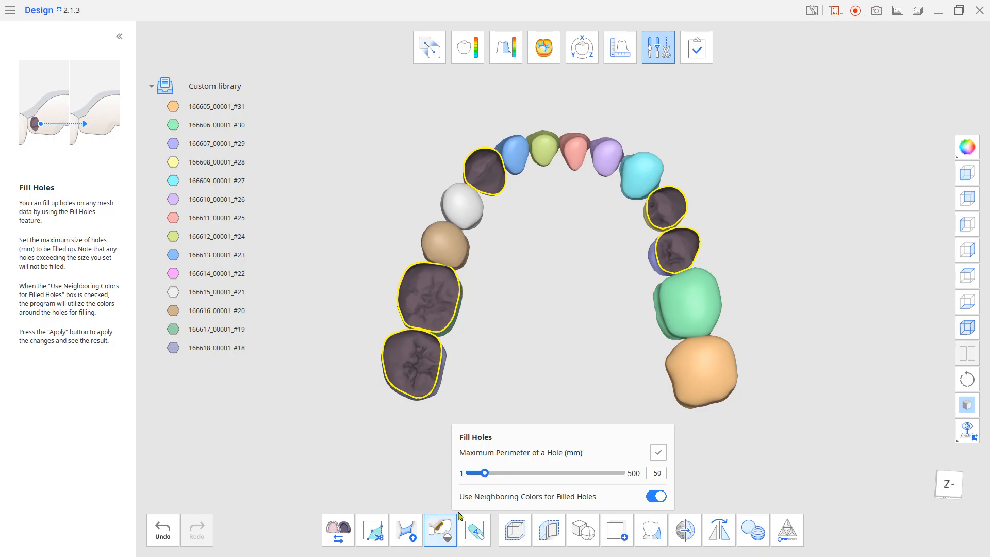
{"action": "left_click", "coordinate": [406, 529]}
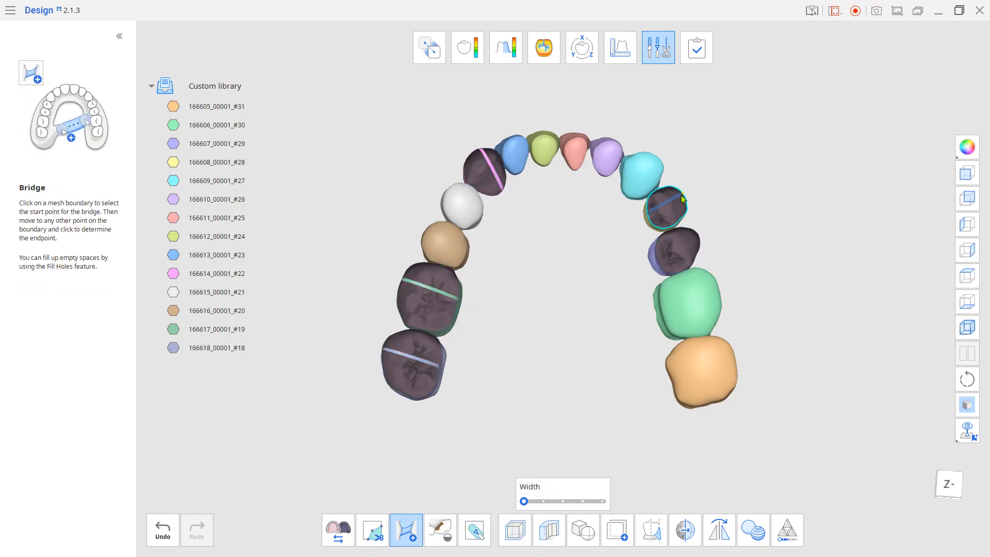
{"action": "left_click", "coordinate": [439, 528]}
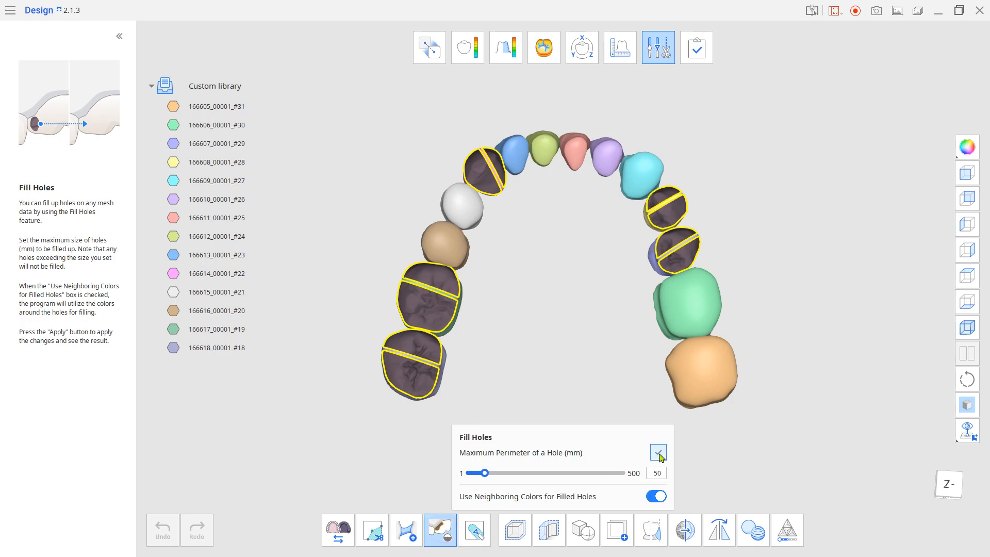
{"action": "left_click", "coordinate": [658, 453]}
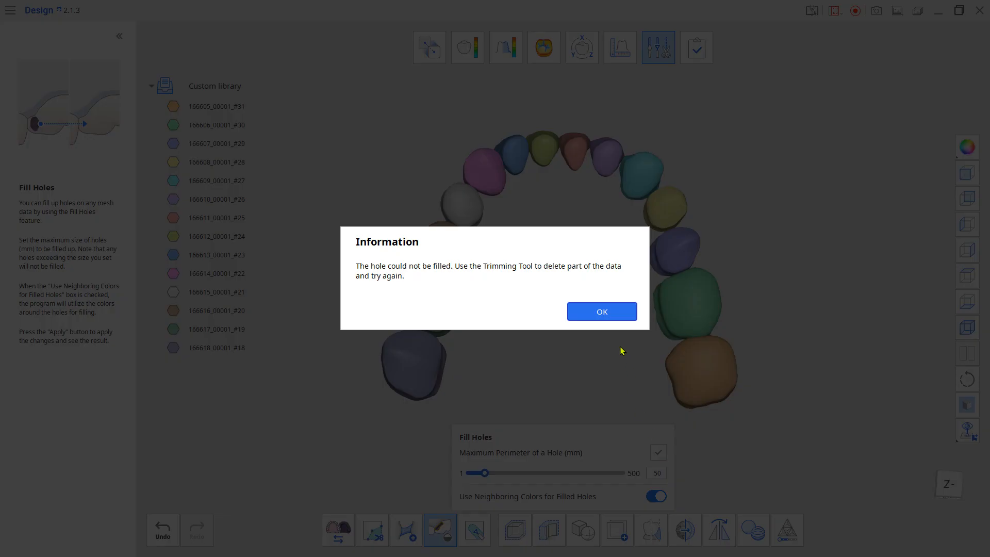
{"action": "left_click", "coordinate": [600, 311]}
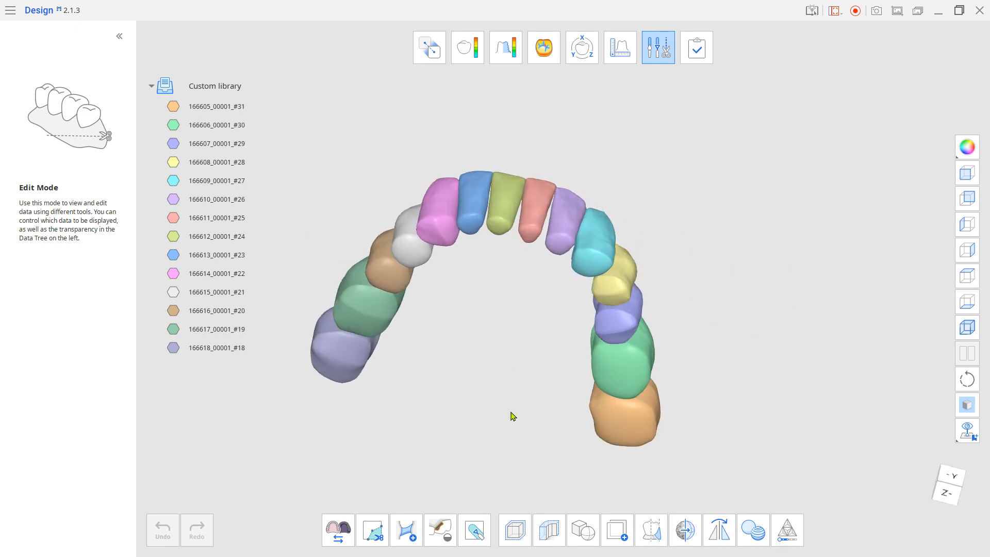
Union lower teeth #18–#31 and rename the result United Mandible
{"action": "left_click", "coordinate": [582, 528]}
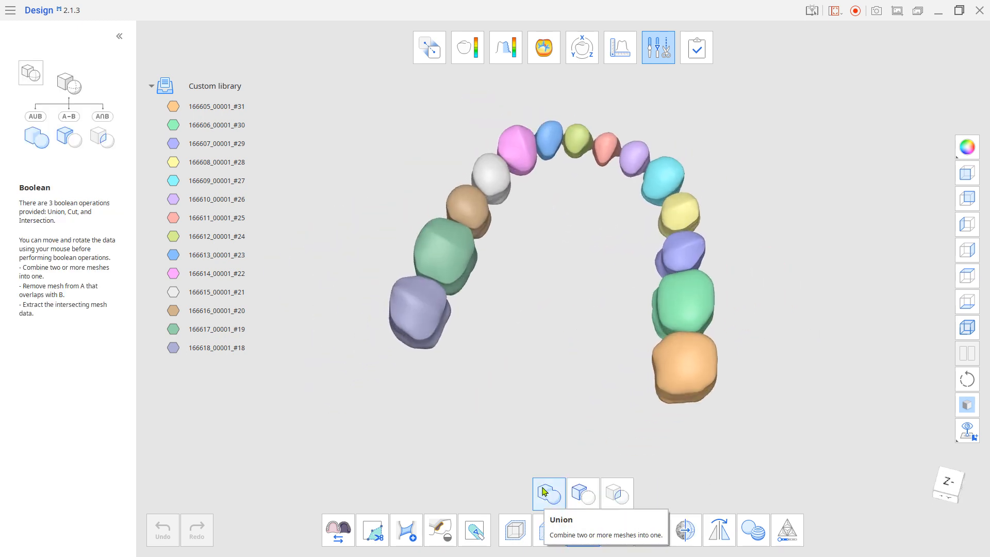
{"action": "left_click", "coordinate": [547, 493]}
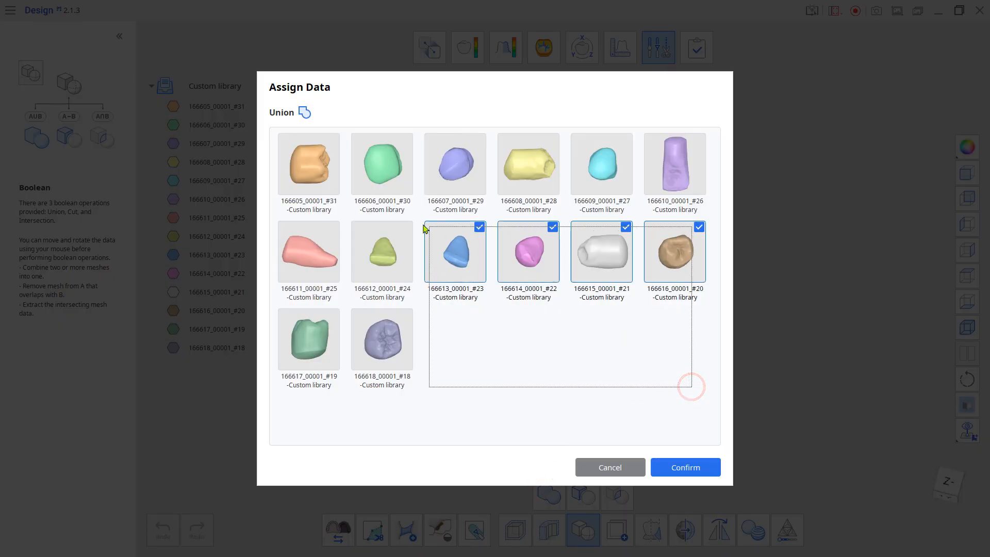
{"action": "left_click", "coordinate": [683, 467]}
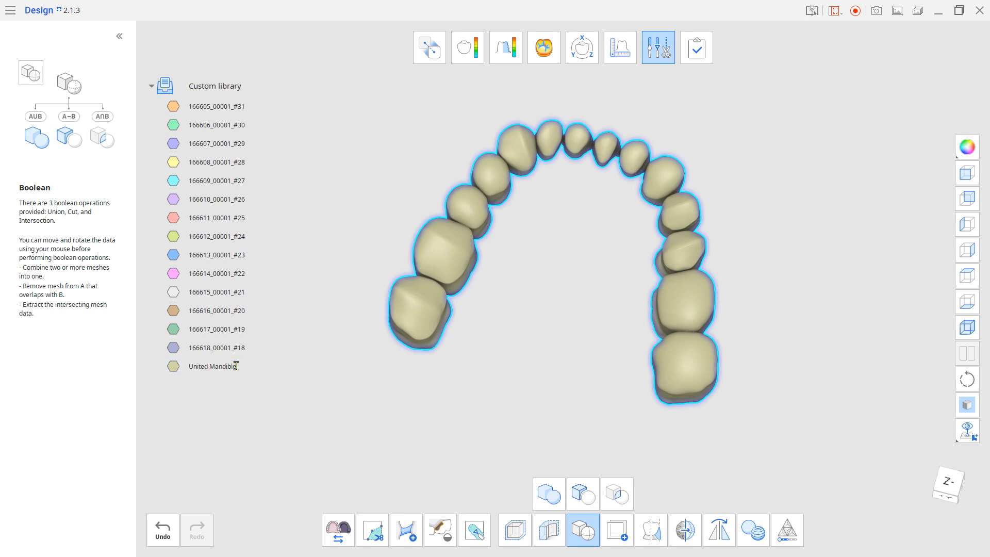
{"action": "right_click", "coordinate": [214, 365]}
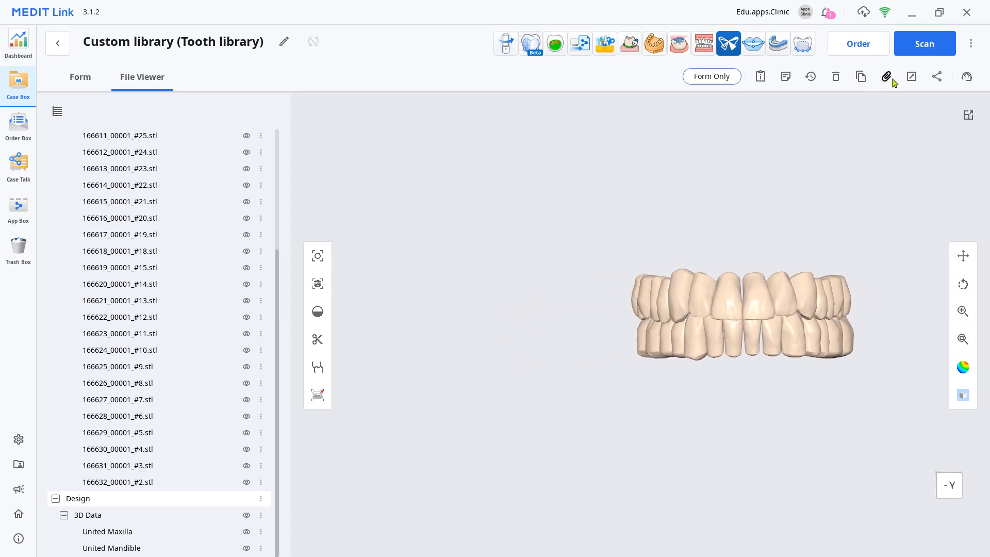
Attach Tube.stl to the Custom library case in MEDIT Link
{"action": "left_click", "coordinate": [886, 76]}
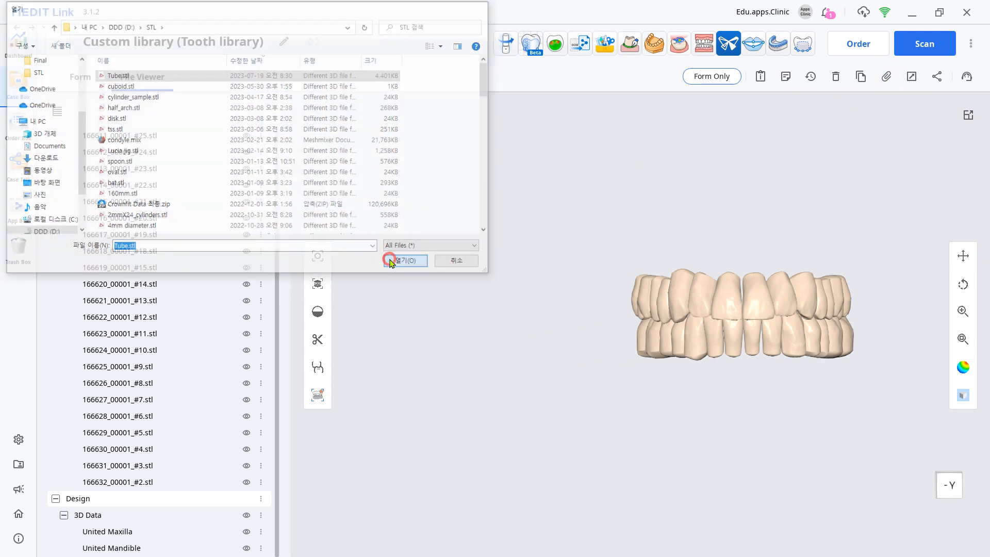
{"action": "left_click", "coordinate": [407, 260]}
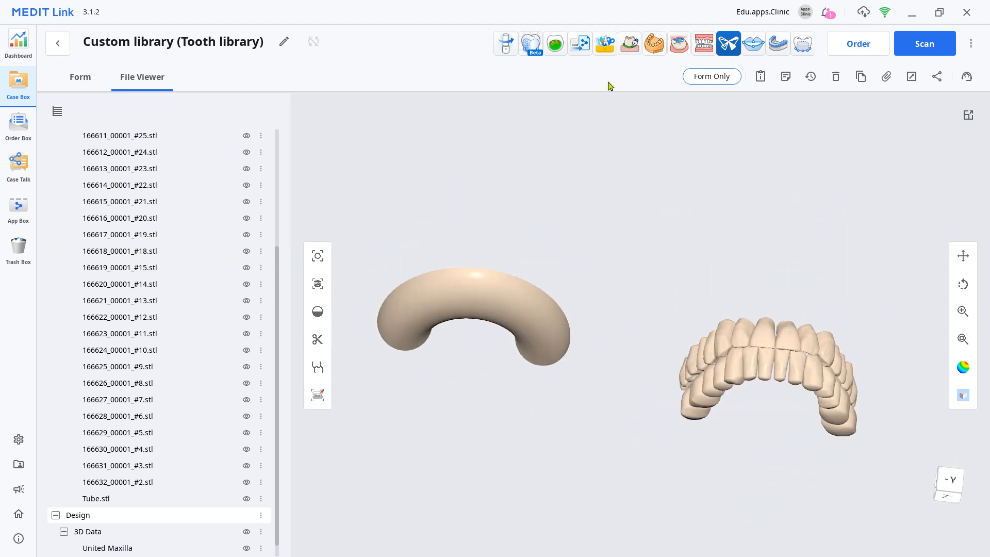
{"action": "left_click", "coordinate": [604, 43]}
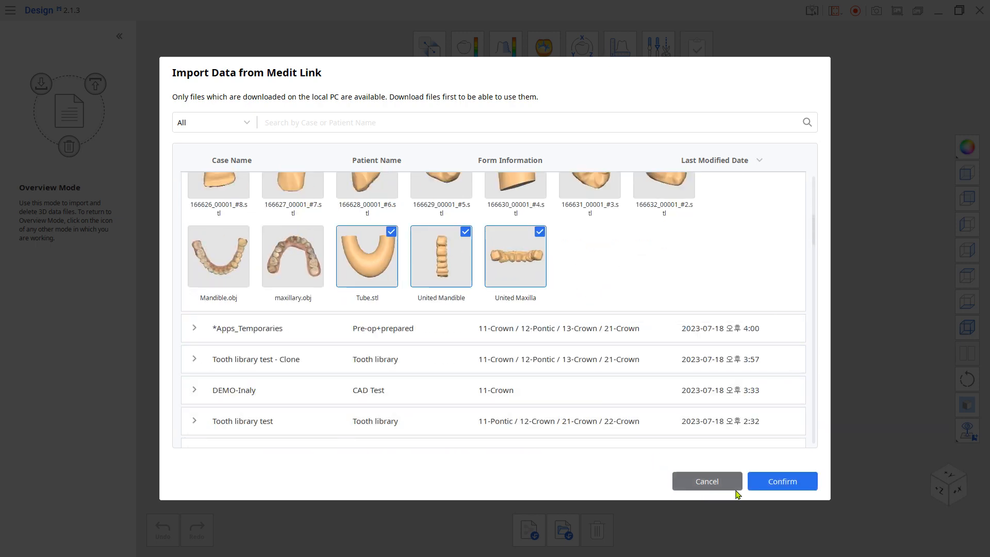
Import Tube with both united arches and move the tube beneath the maxilla
{"action": "left_click", "coordinate": [781, 481]}
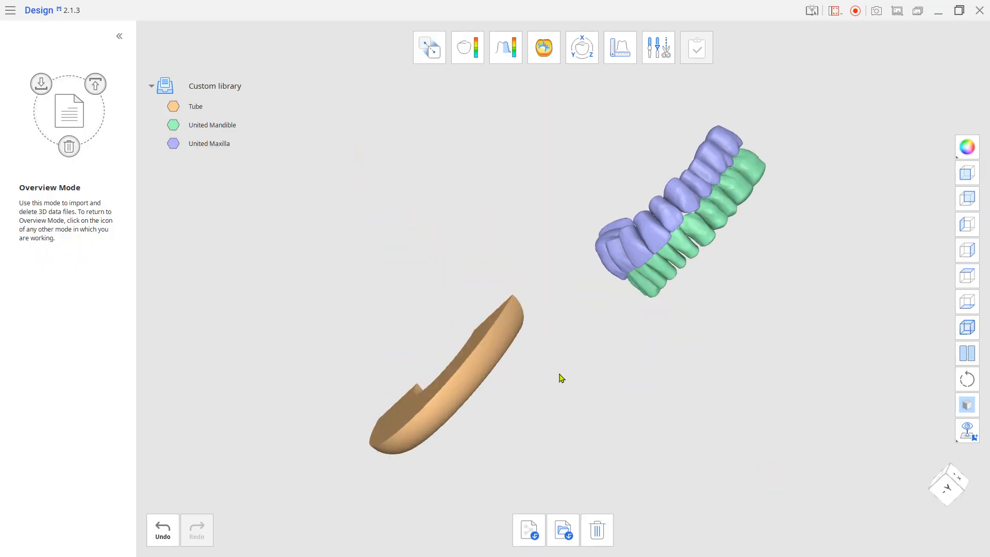
{"action": "mouse_move", "coordinate": [581, 47]}
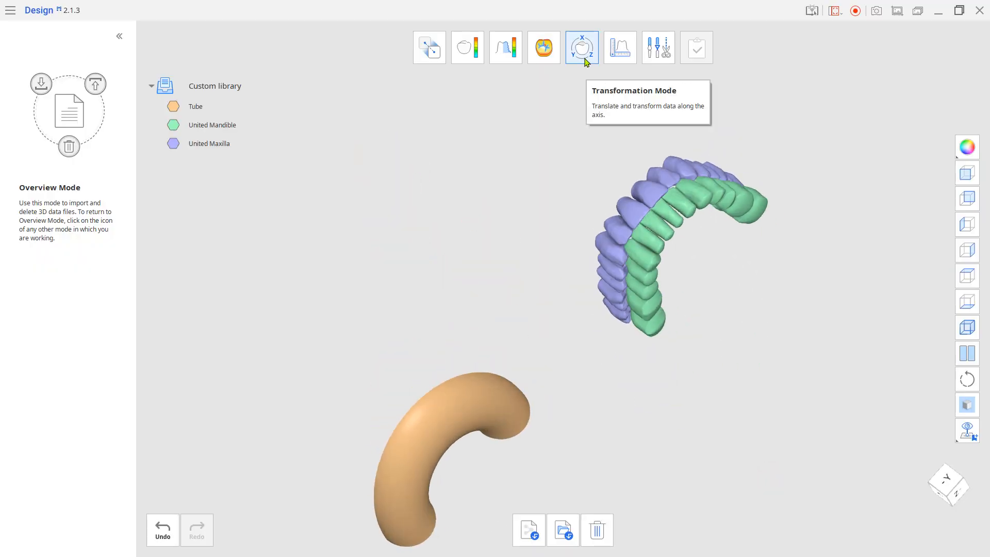
{"action": "left_click", "coordinate": [581, 47]}
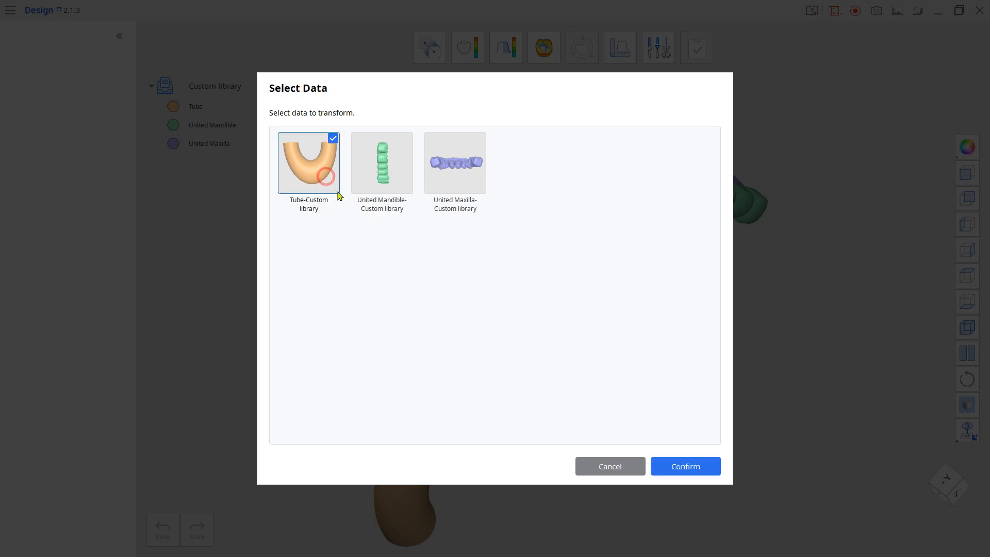
{"action": "left_click", "coordinate": [684, 466]}
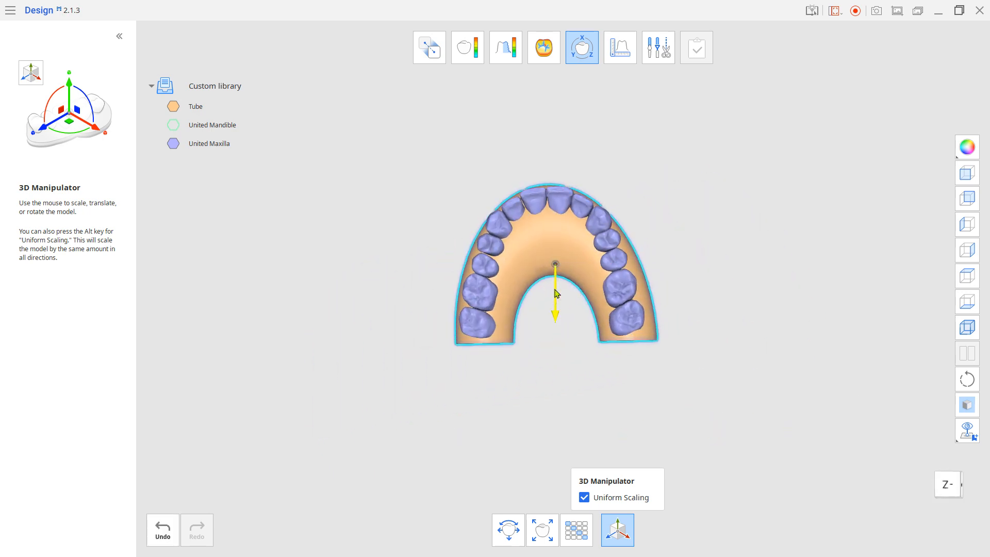
{"action": "left_click_drag", "start_coordinate": [556, 293], "coordinate": [521, 334]}
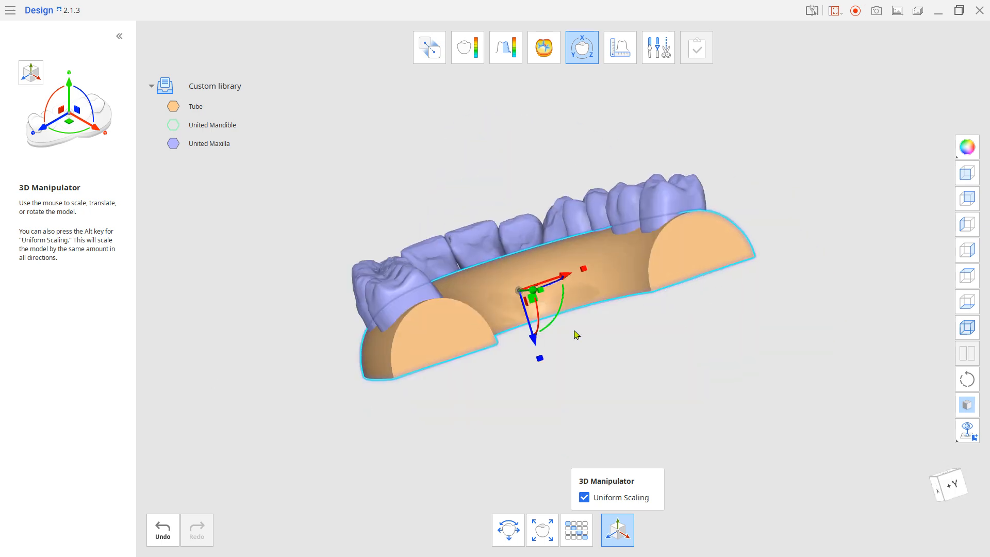
{"action": "left_click_drag", "start_coordinate": [574, 334], "coordinate": [574, 414]}
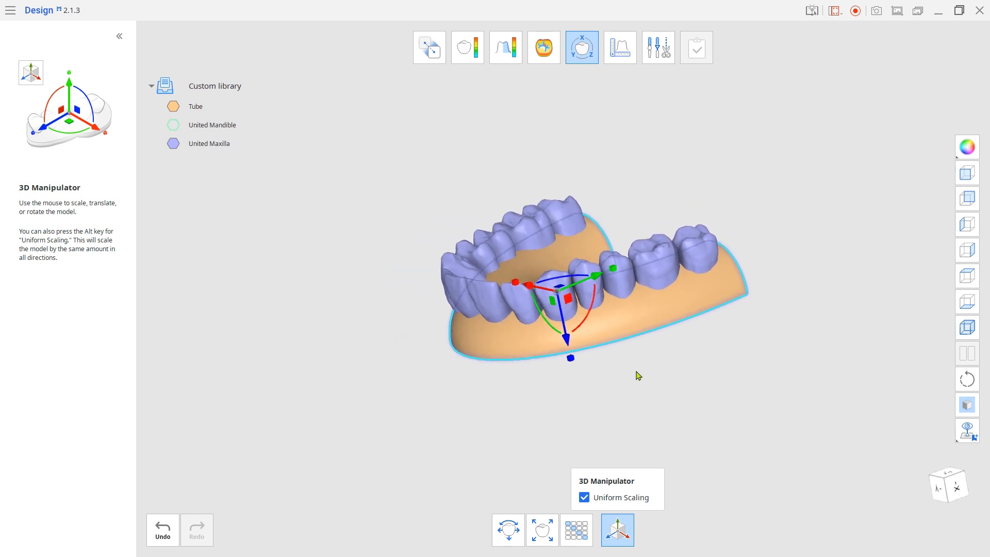
{"action": "mouse_move", "coordinate": [658, 47]}
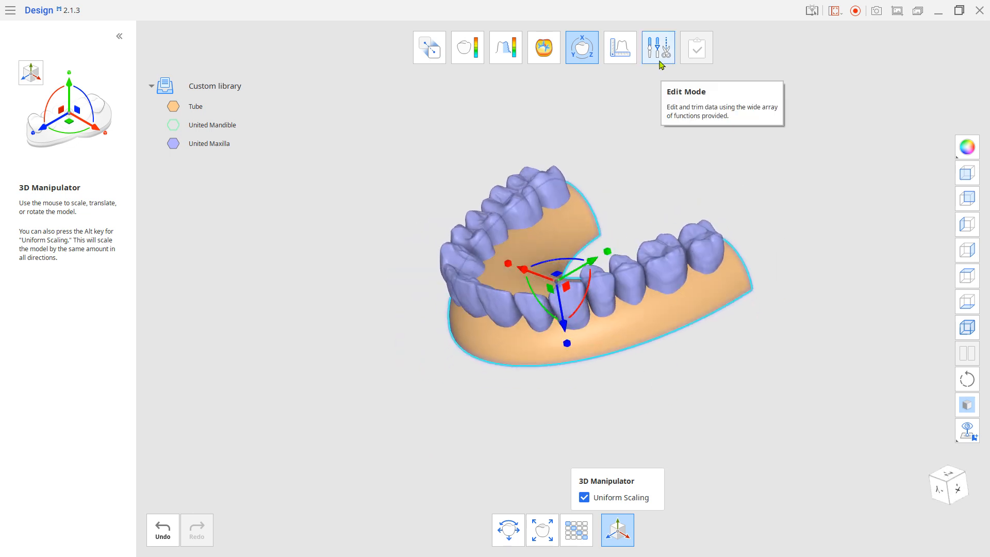
Union Tube with United Maxilla and rename the result United upper
{"action": "left_click", "coordinate": [658, 47]}
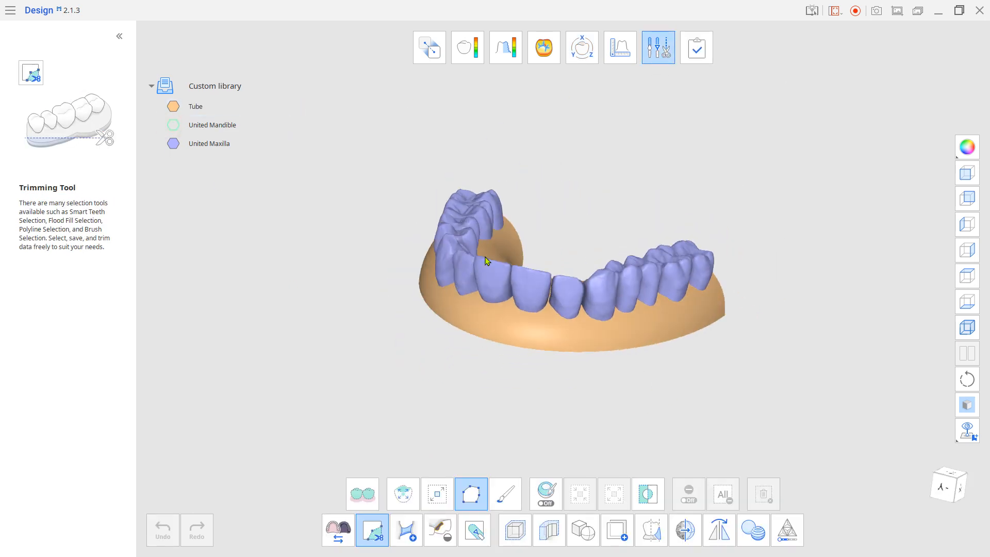
{"action": "left_click", "coordinate": [582, 528]}
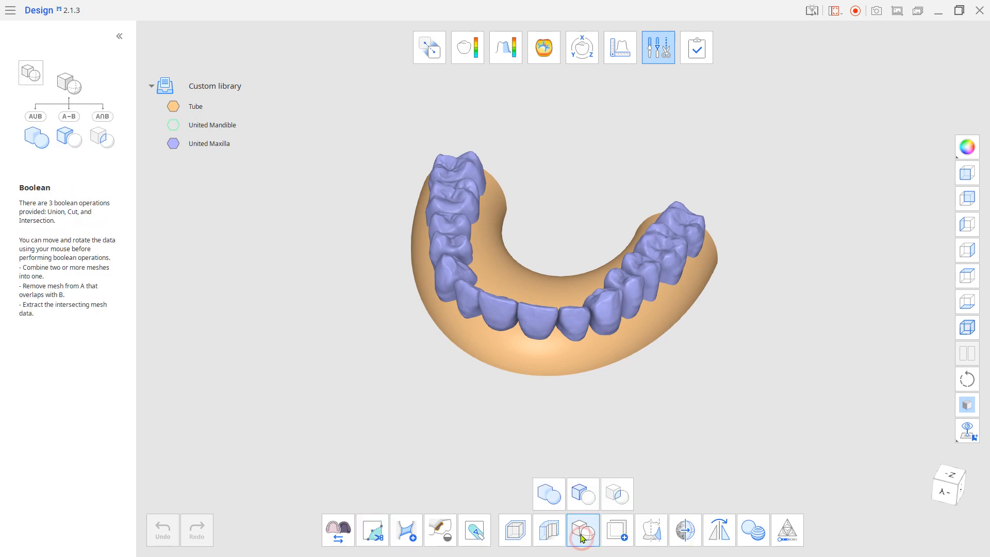
{"action": "left_click", "coordinate": [581, 530]}
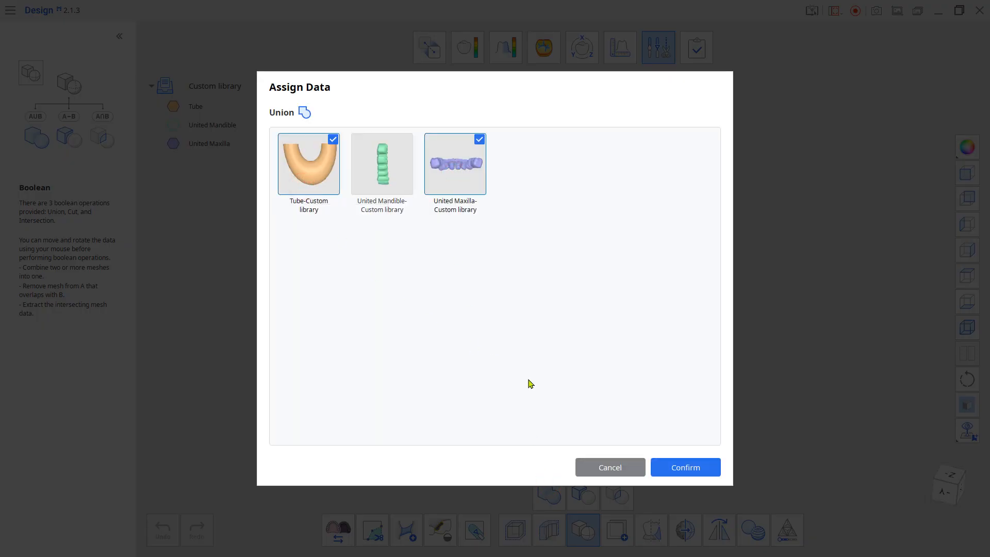
{"action": "left_click", "coordinate": [684, 467]}
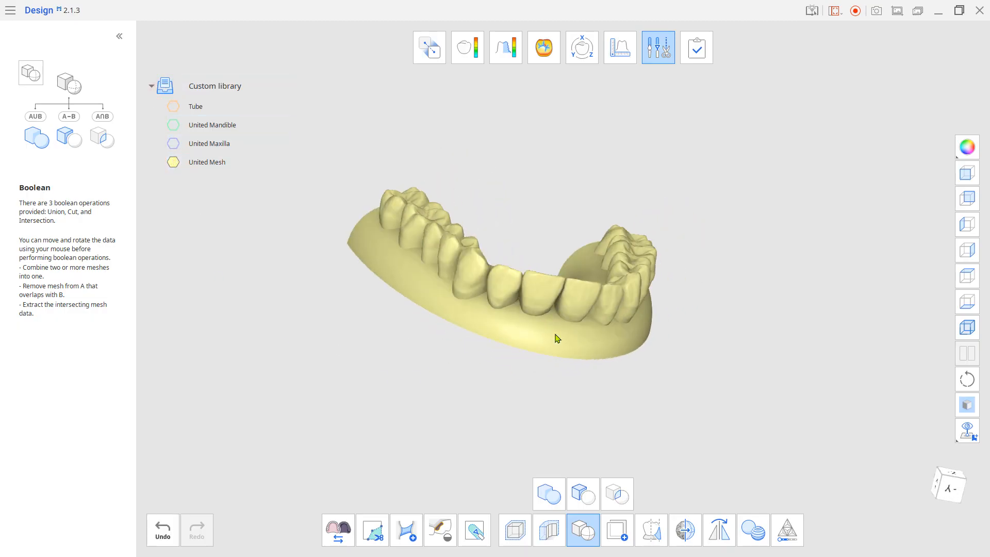
{"action": "double_click", "coordinate": [207, 161]}
{"action": "type", "text": "upper"}
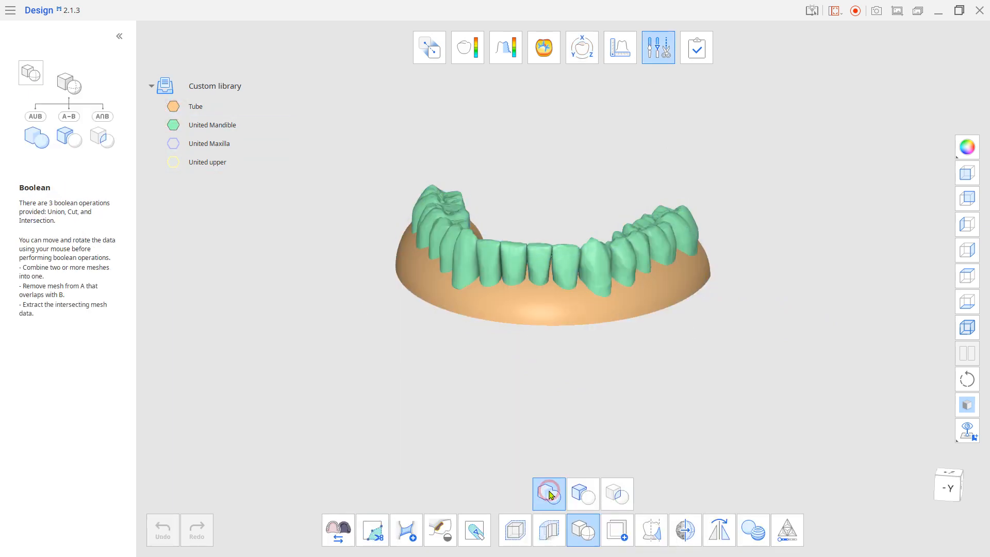
Merge the lower meshes into 'United lower', save the project, and launch Ortho Simulation
{"action": "left_click", "coordinate": [548, 494]}
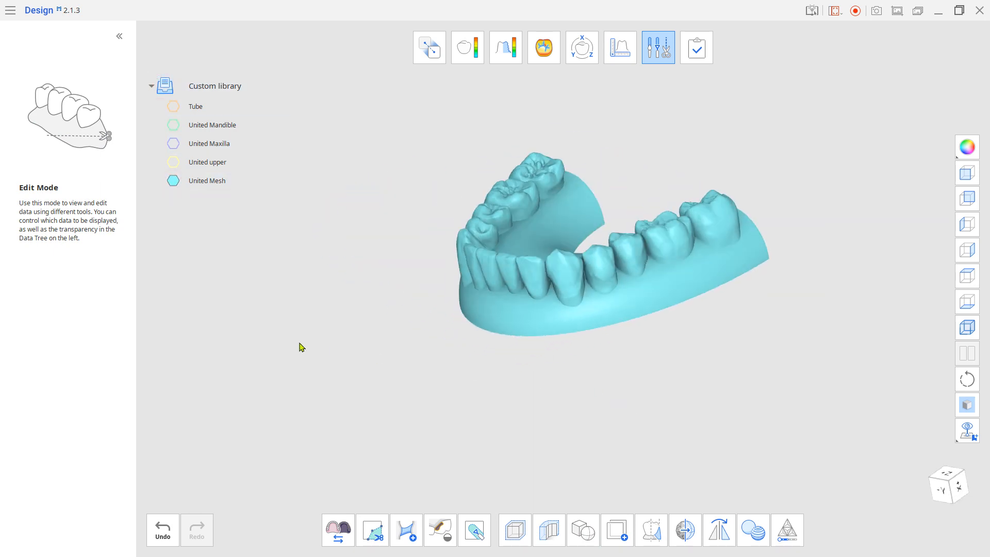
{"action": "double_click", "coordinate": [206, 180]}
{"action": "type", "text": "lower"}
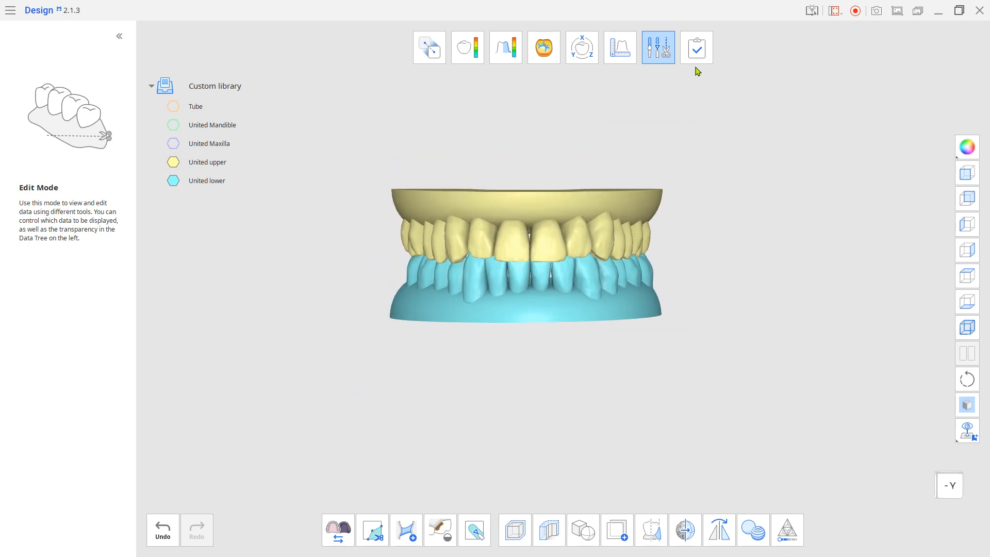
{"action": "left_click", "coordinate": [695, 47]}
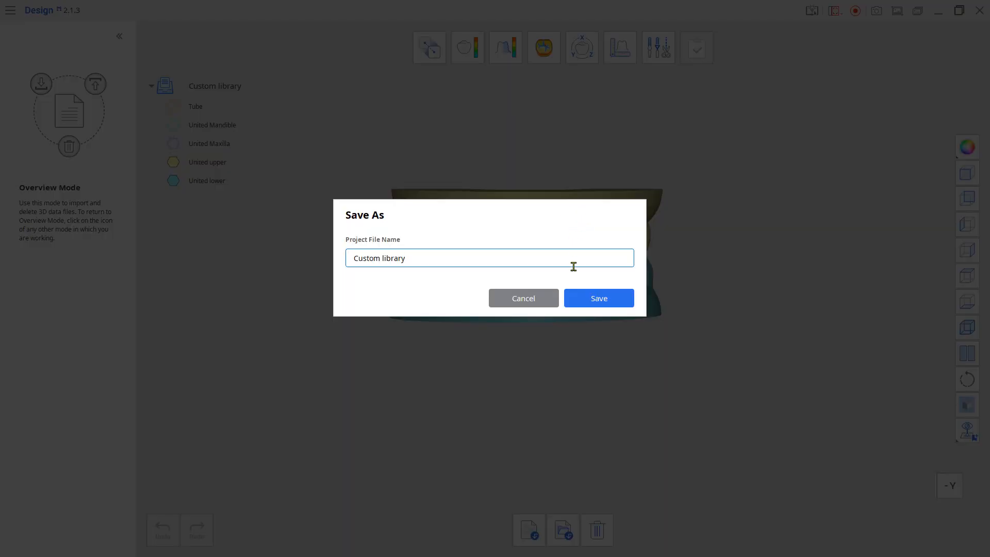
{"action": "left_click", "coordinate": [597, 298]}
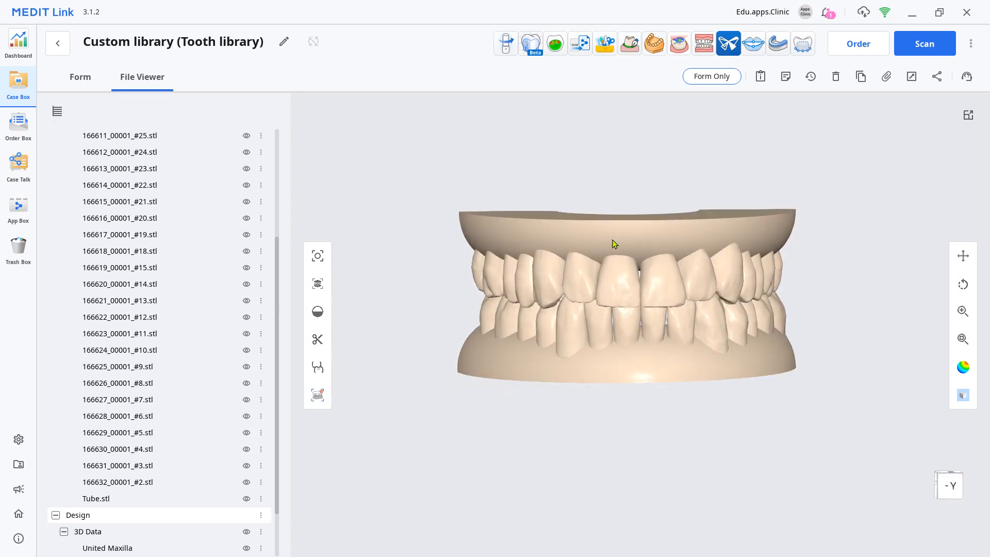
{"action": "left_click", "coordinate": [703, 44]}
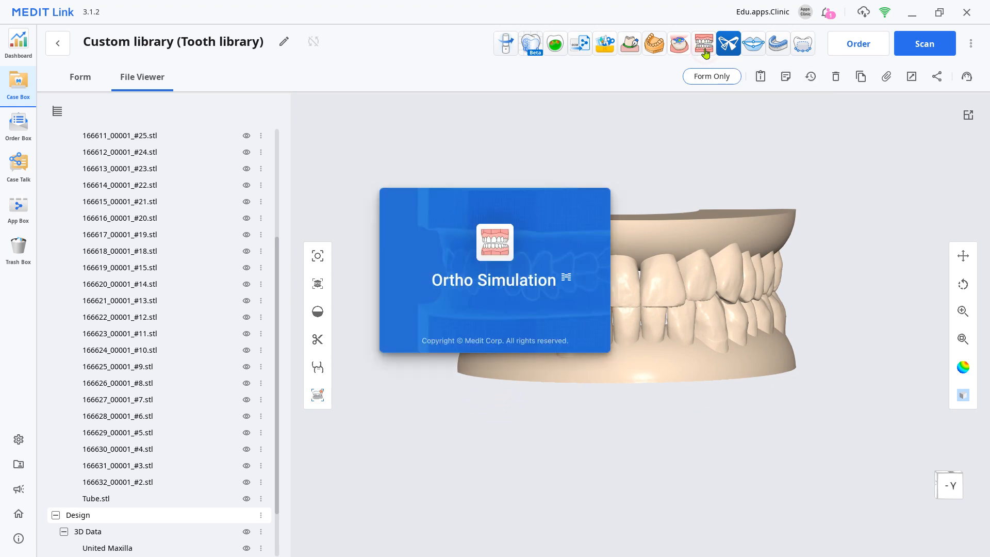
Assign United upper as maxilla and United lower as mandible, then accept the midline settings
{"action": "left_click", "coordinate": [727, 44]}
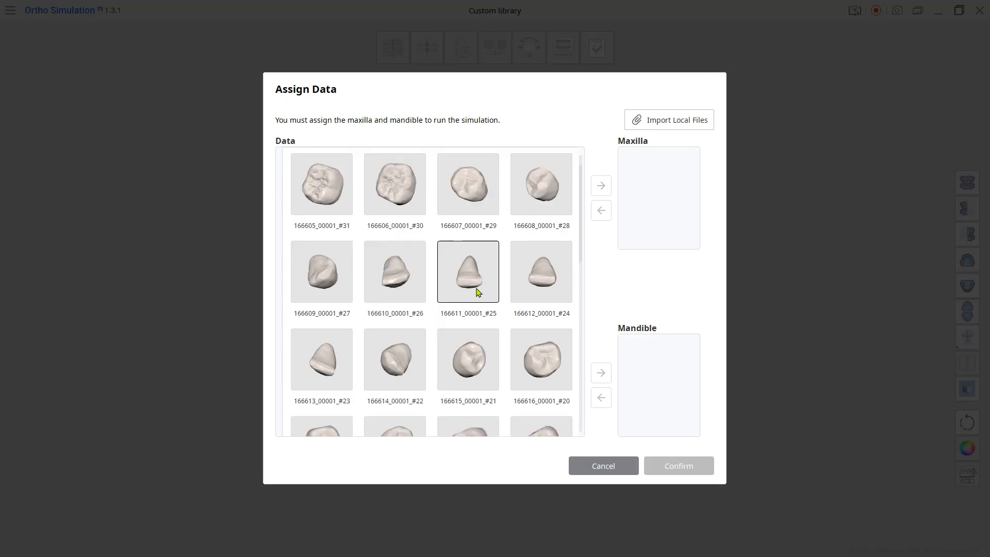
{"action": "scroll", "scroll_direction": "down", "scroll_amount": 3}
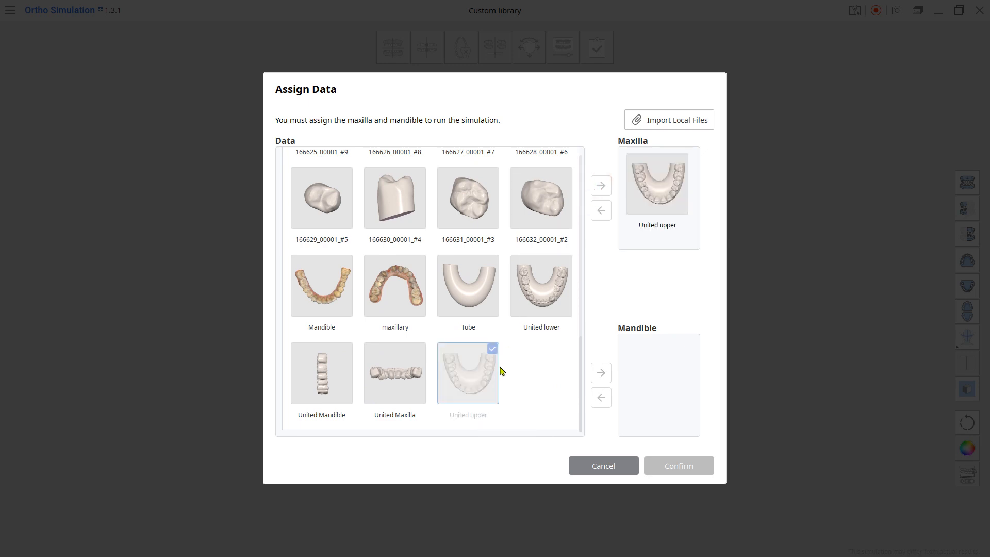
{"action": "left_click", "coordinate": [600, 372]}
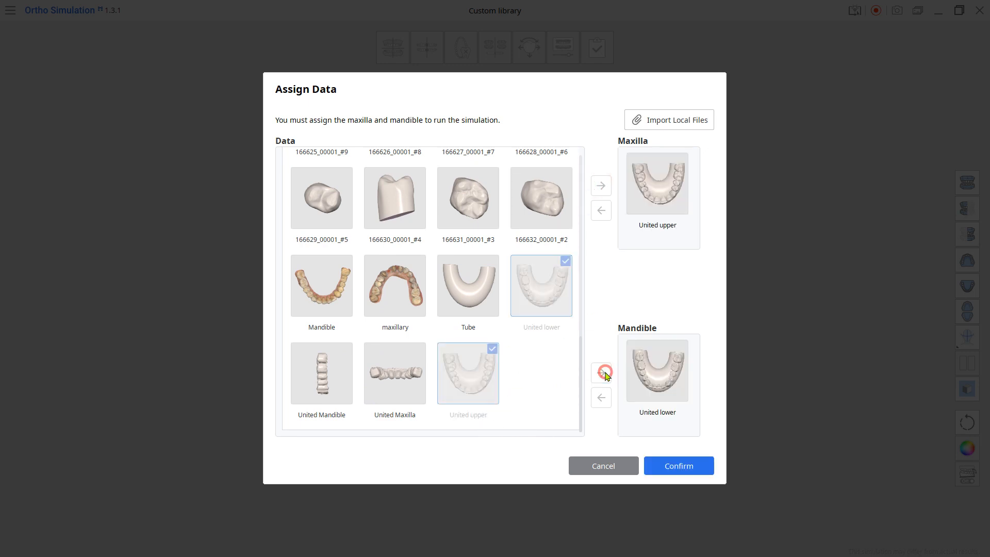
{"action": "left_click", "coordinate": [678, 464]}
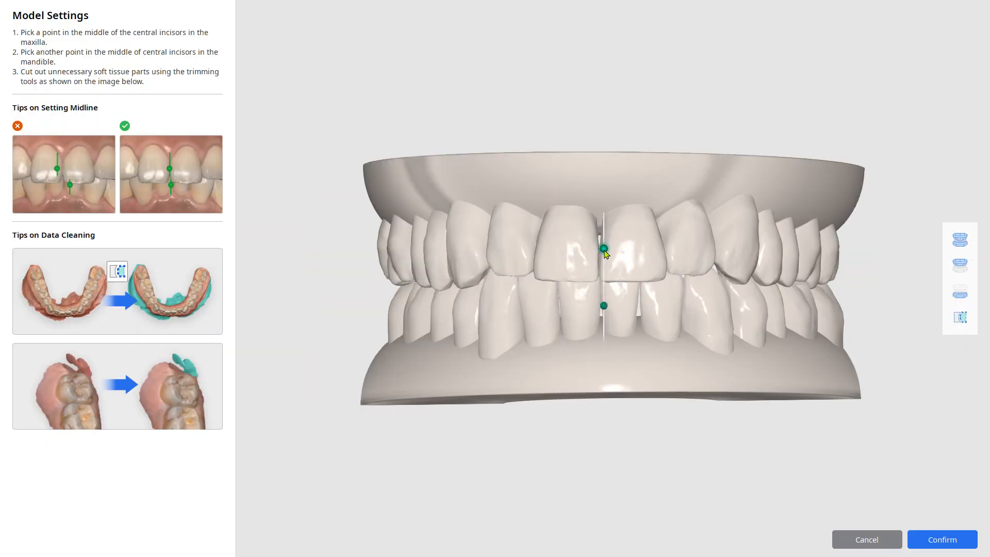
{"action": "left_click", "coordinate": [942, 539]}
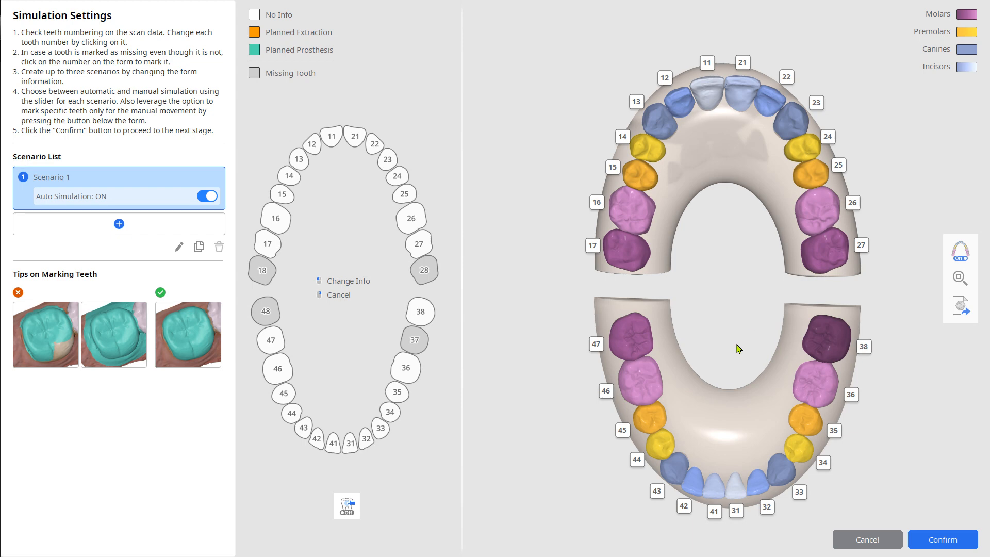
Switch Auto Simulation off for Scenario 1 and confirm the simulation settings
{"action": "left_click_drag", "start_coordinate": [738, 284], "coordinate": [631, 347]}
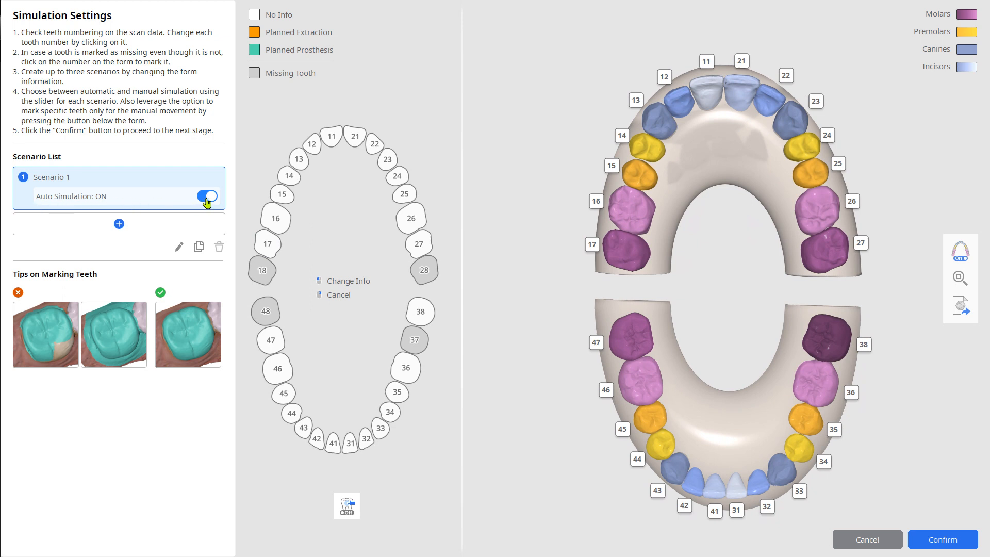
{"action": "left_click", "coordinate": [205, 196]}
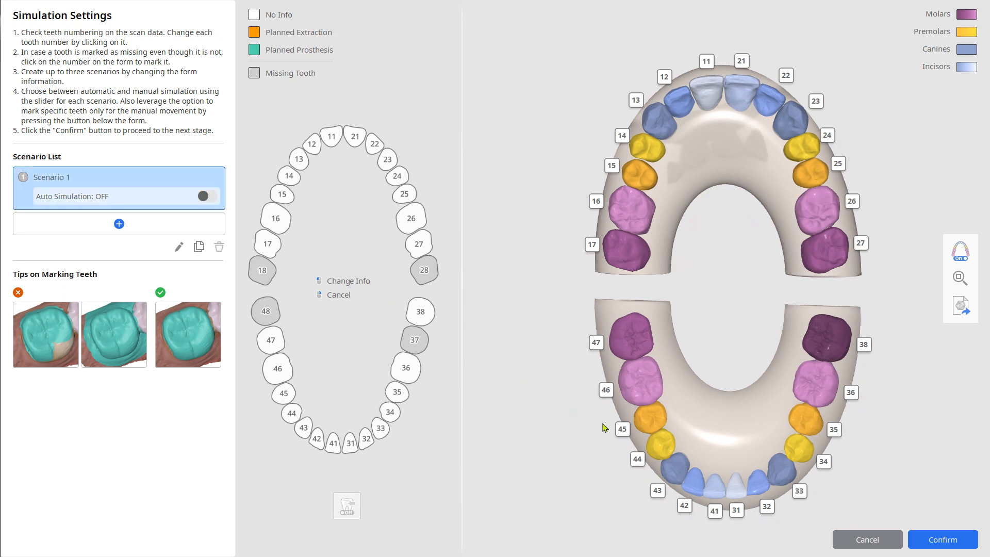
{"action": "left_click", "coordinate": [941, 539]}
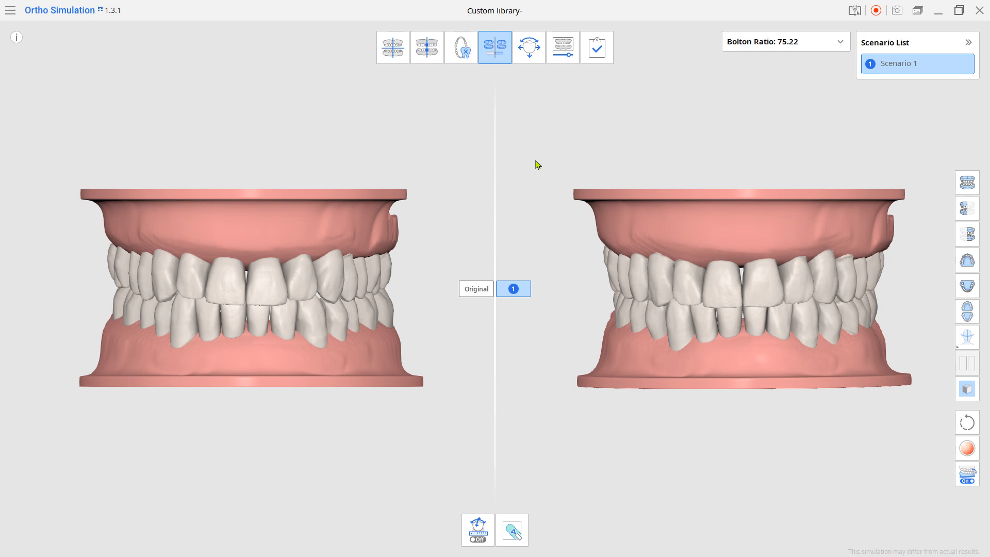
Export Scenario 1 from Tooth Movement Controls as Teeth Only, Open form
{"action": "left_click", "coordinate": [528, 47]}
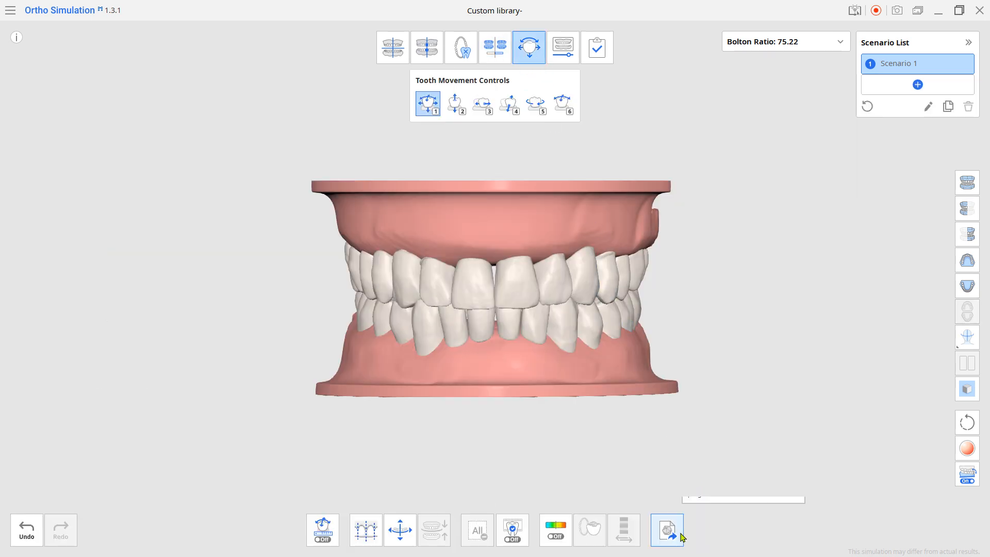
{"action": "left_click", "coordinate": [666, 529]}
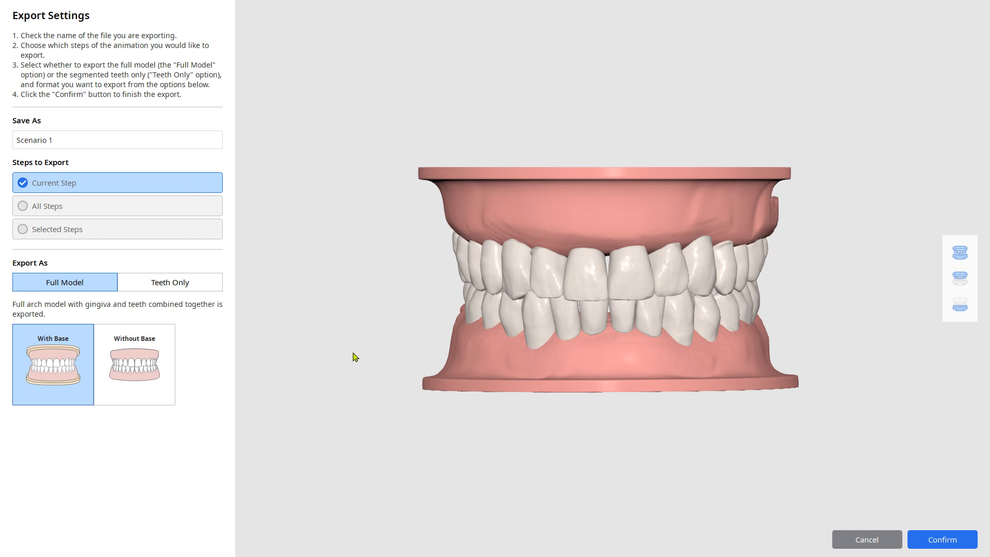
{"action": "left_click", "coordinate": [169, 281]}
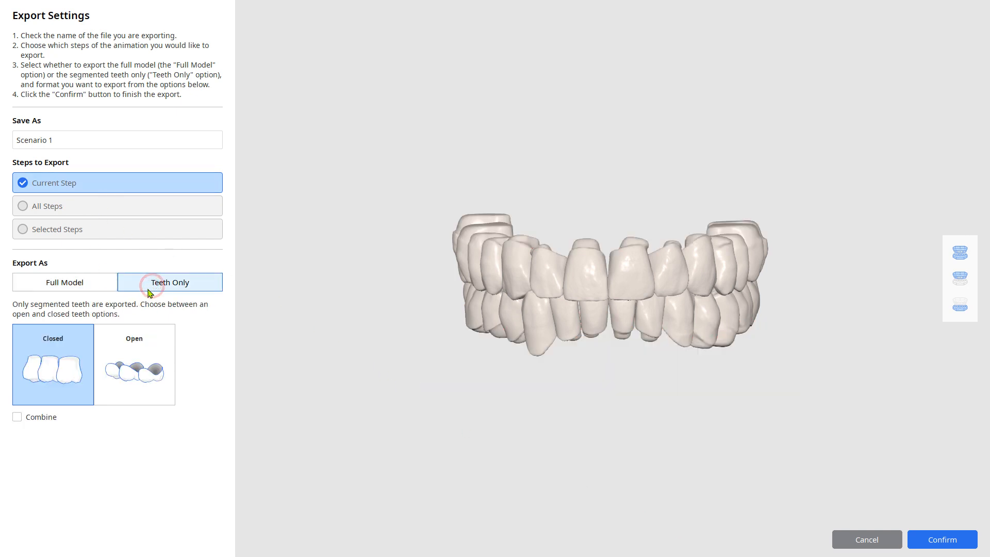
{"action": "left_click", "coordinate": [134, 364]}
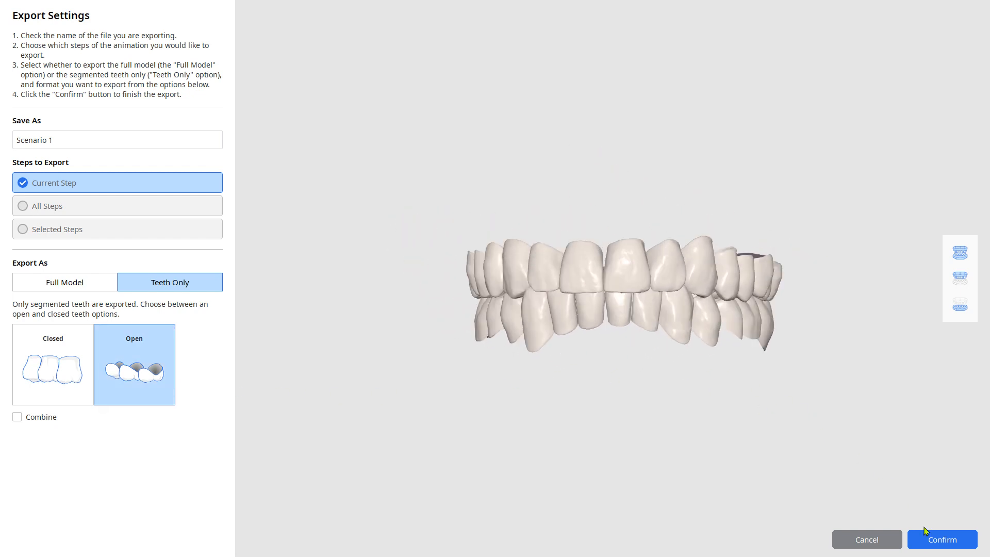
{"action": "left_click", "coordinate": [941, 539]}
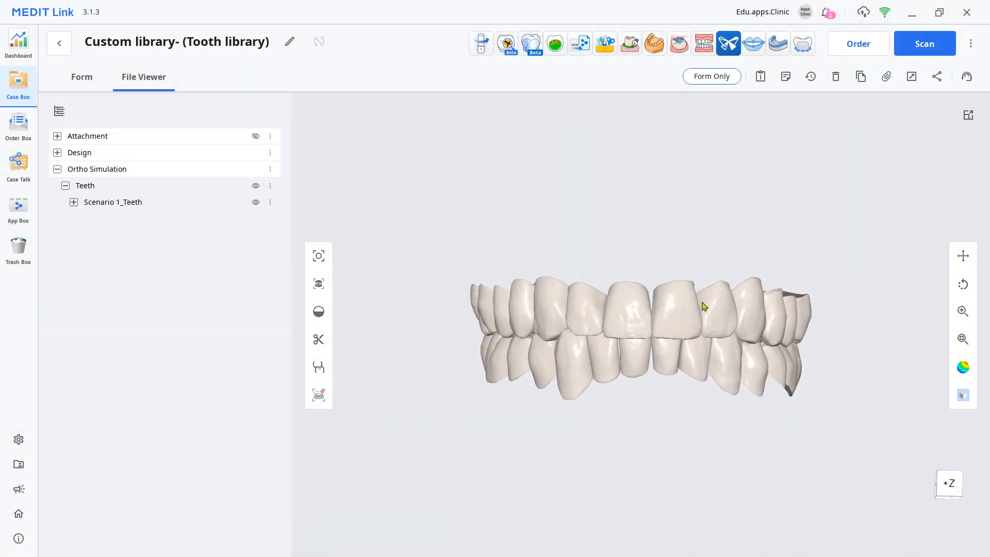
{"action": "mouse_move", "coordinate": [531, 44]}
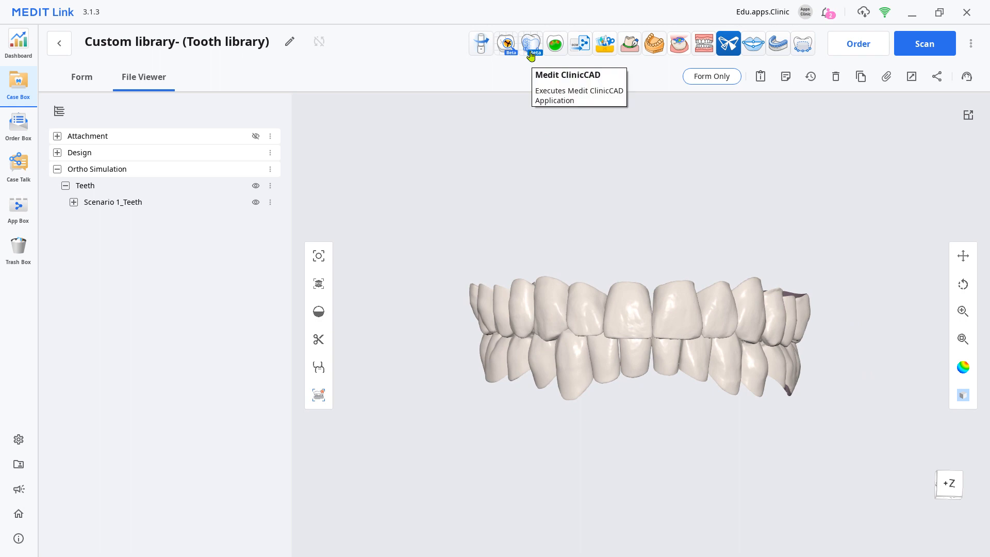
Launch ClinicCAD on the Custom library case from the Medit Link toolbar
{"action": "left_click", "coordinate": [531, 44]}
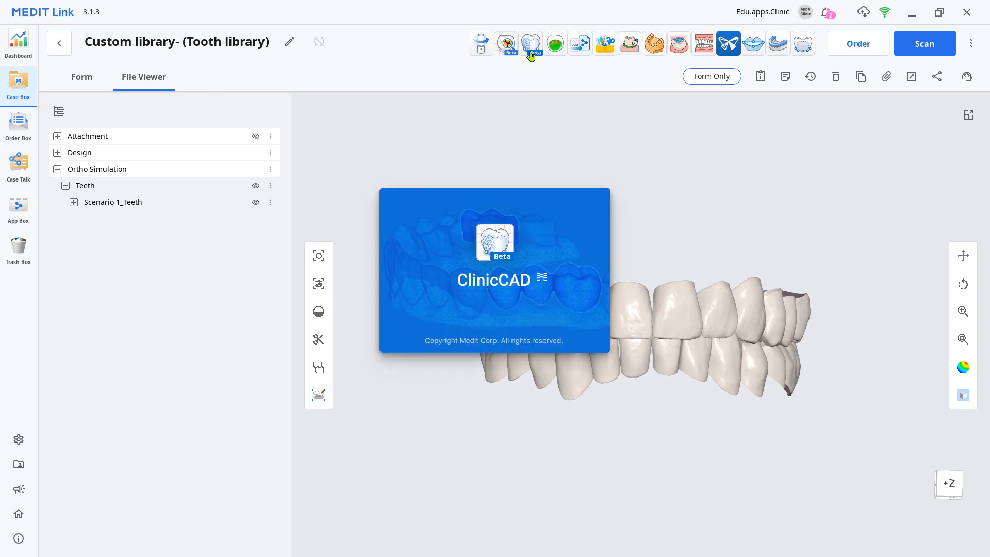
{"action": "left_click", "coordinate": [531, 44]}
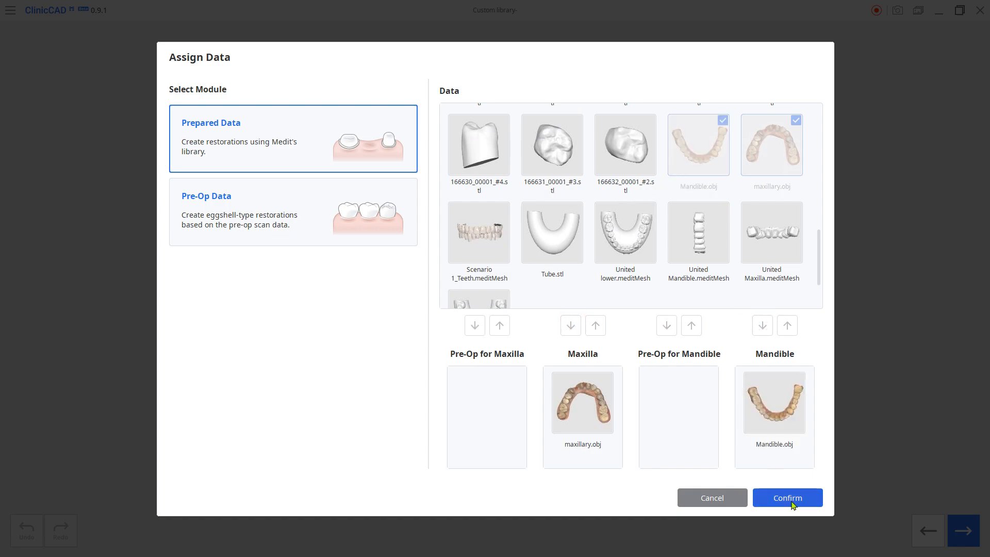
Confirm the maxilla/mandible assignment and advance past occlusal alignment and margins to tooth arrangement
{"action": "left_click", "coordinate": [786, 497]}
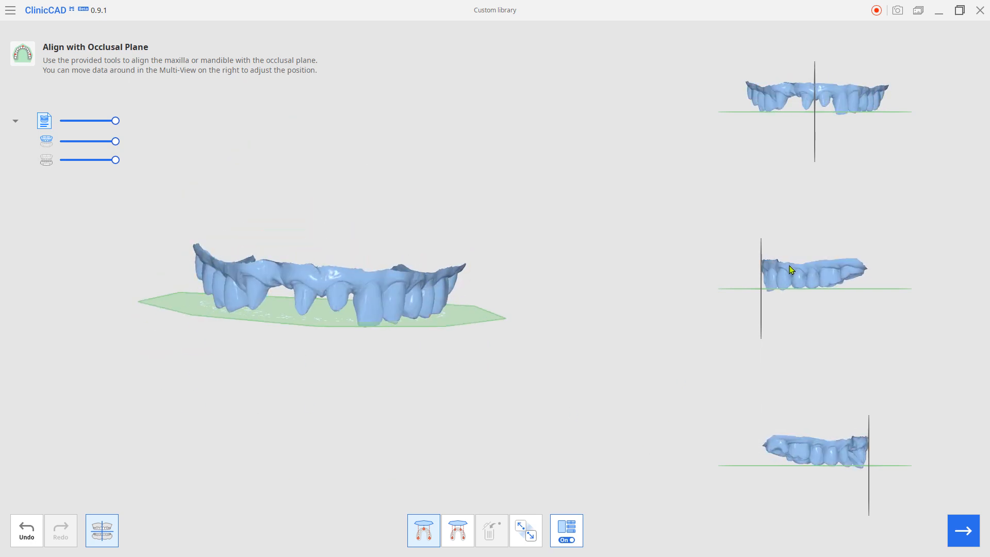
{"action": "left_click", "coordinate": [964, 530]}
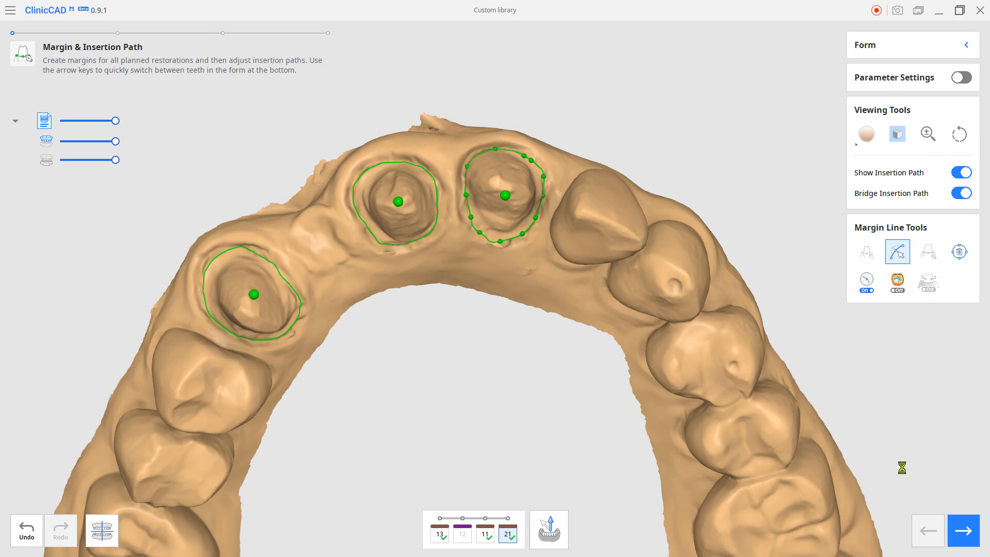
{"action": "left_click", "coordinate": [962, 531]}
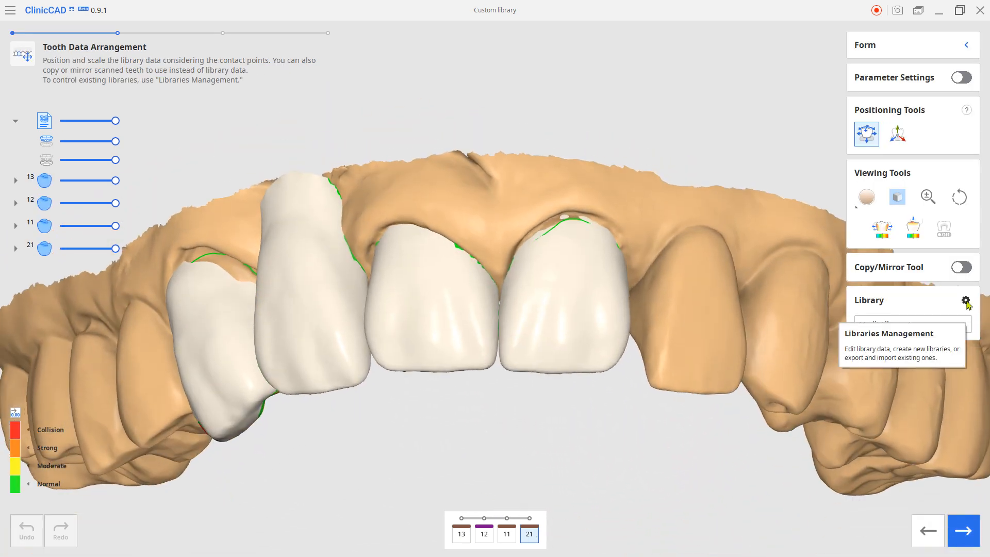
Create a new 'Scenario 1_Teeth' library from the Custom library data and view the library list
{"action": "left_click", "coordinate": [964, 301]}
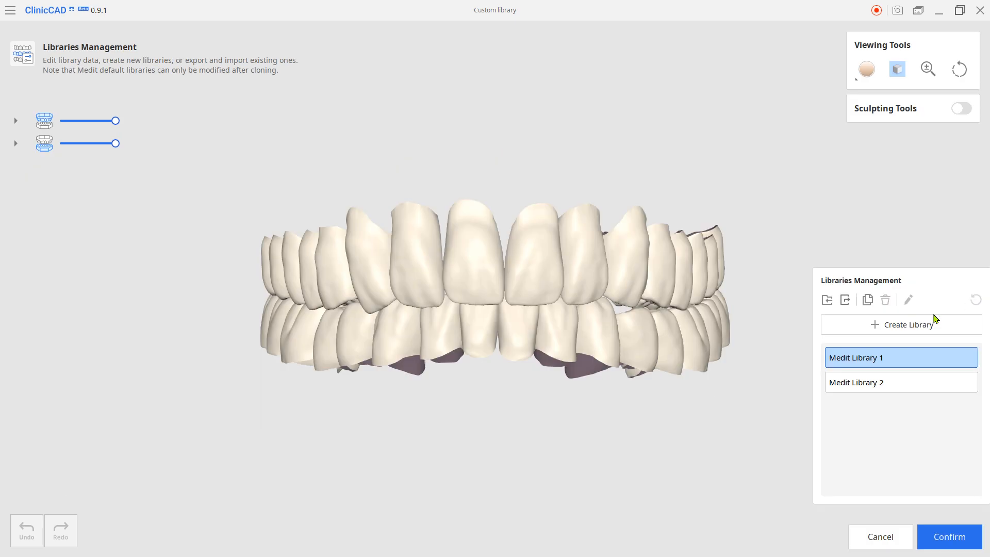
{"action": "left_click", "coordinate": [908, 324]}
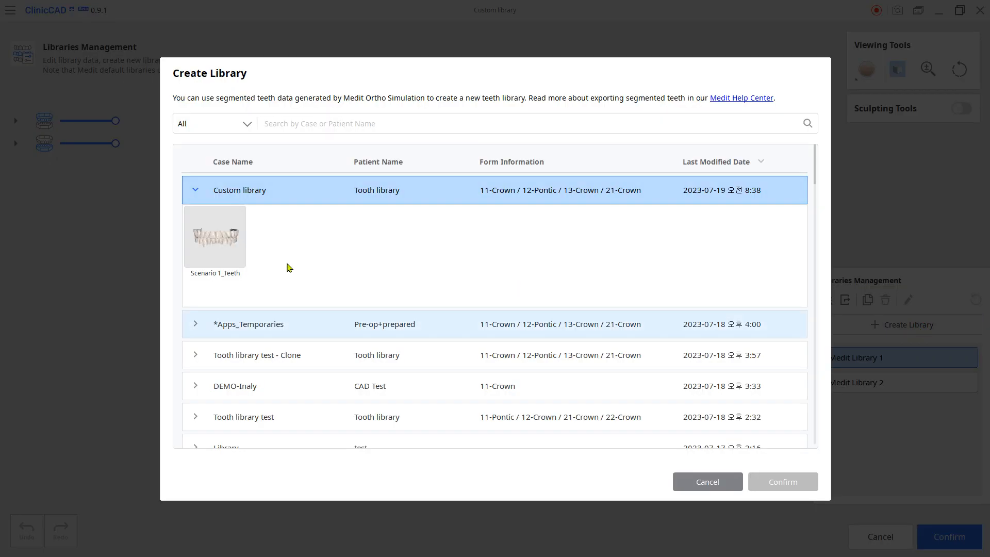
{"action": "left_click", "coordinate": [782, 481]}
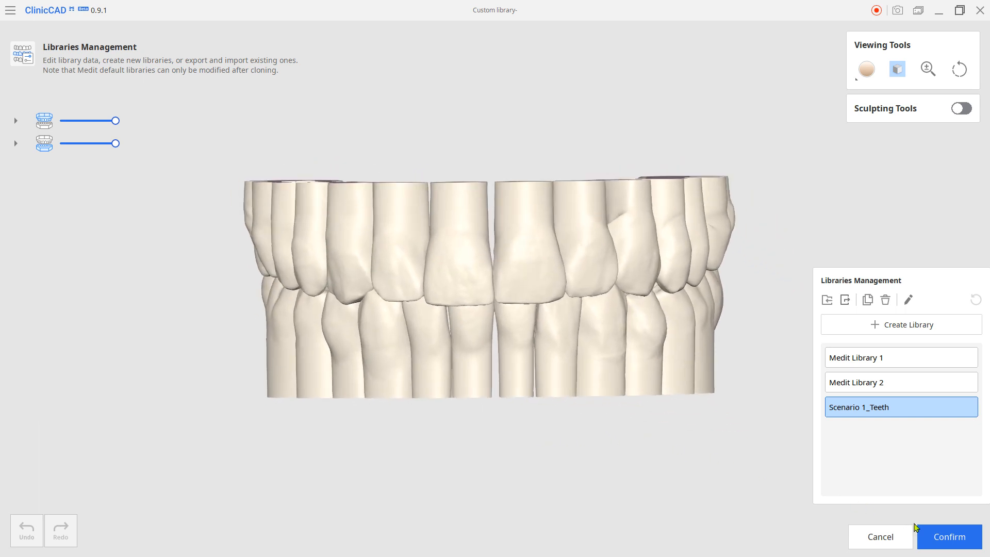
{"action": "left_click", "coordinate": [949, 536]}
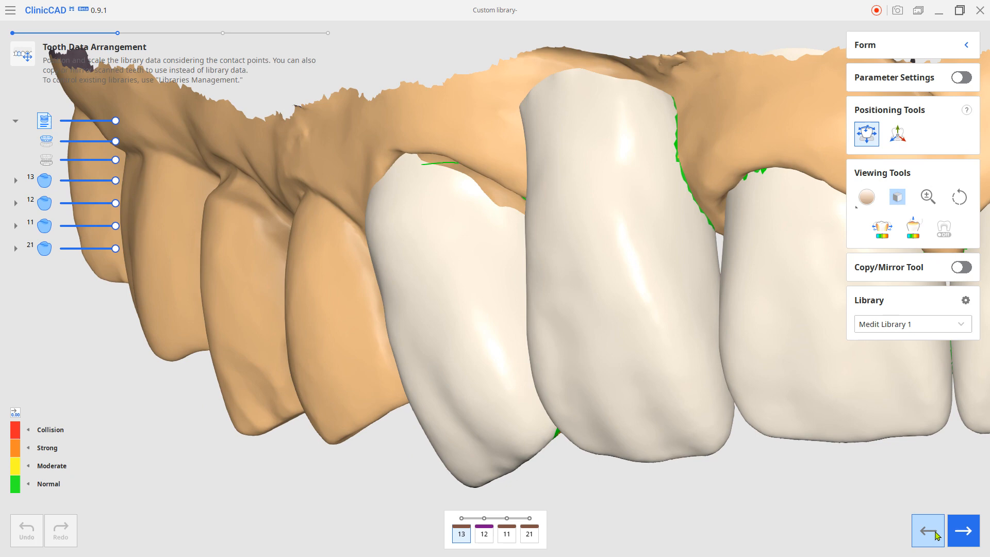
{"action": "left_click", "coordinate": [910, 324]}
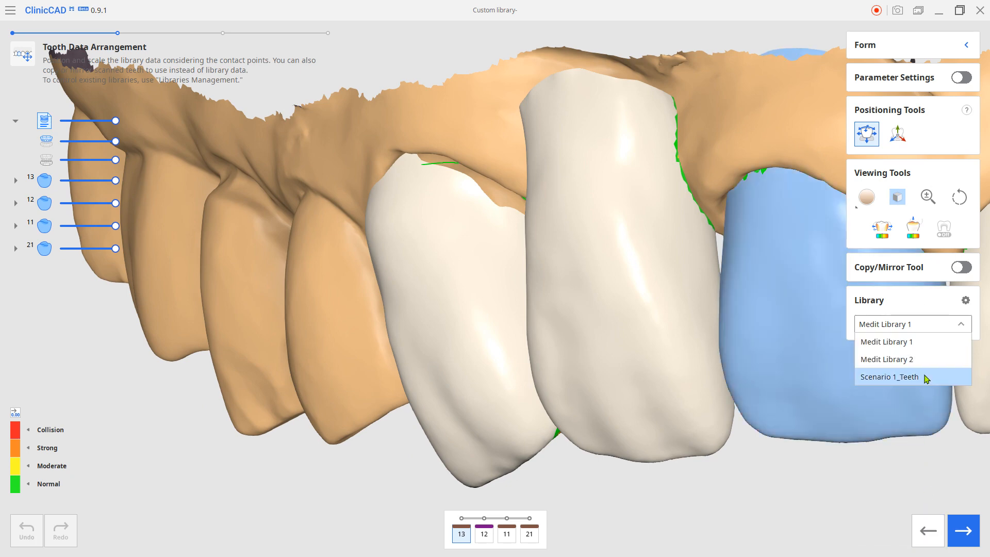